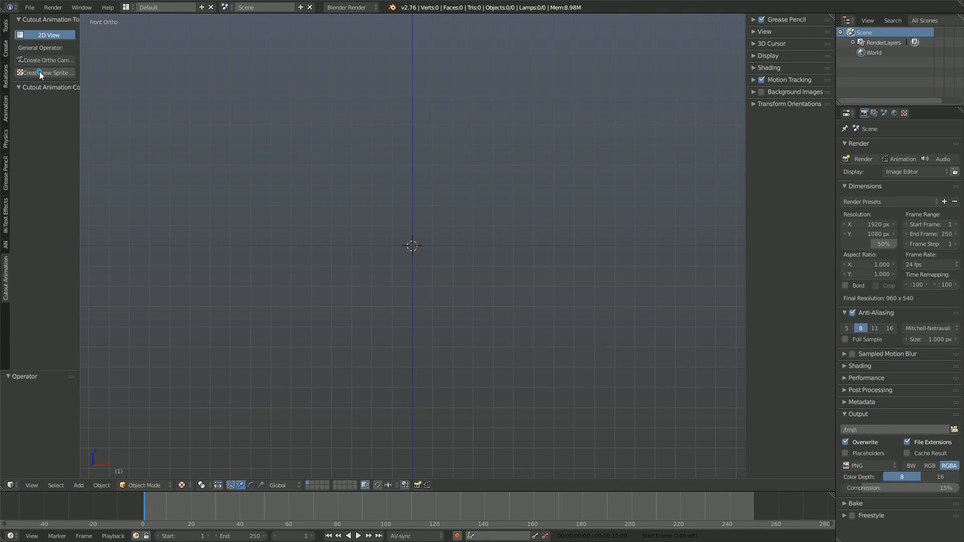
- Add a sprite object for the knight, remove an unwanted item, and pose the rigged knight
{"action": "left_click", "coordinate": [44, 72]}
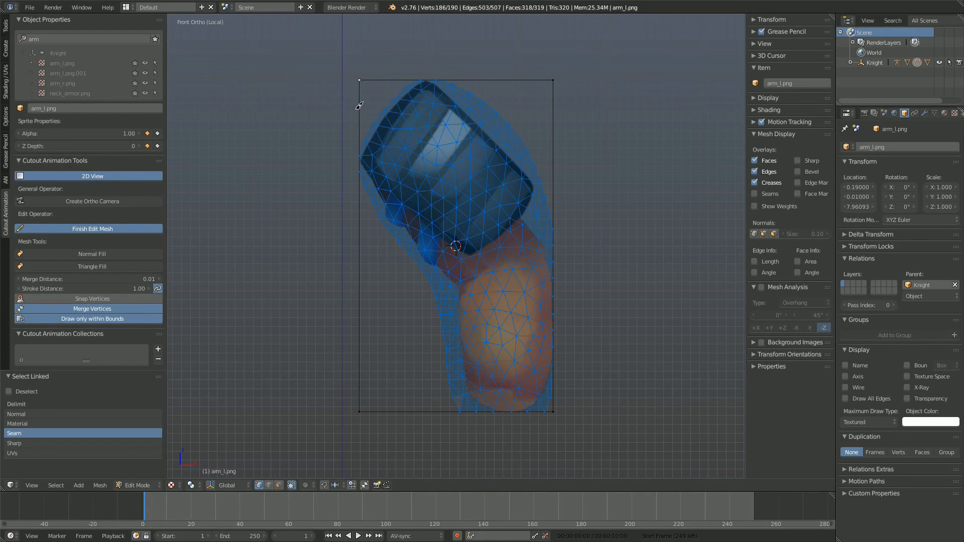
{"action": "key", "text": "X"}
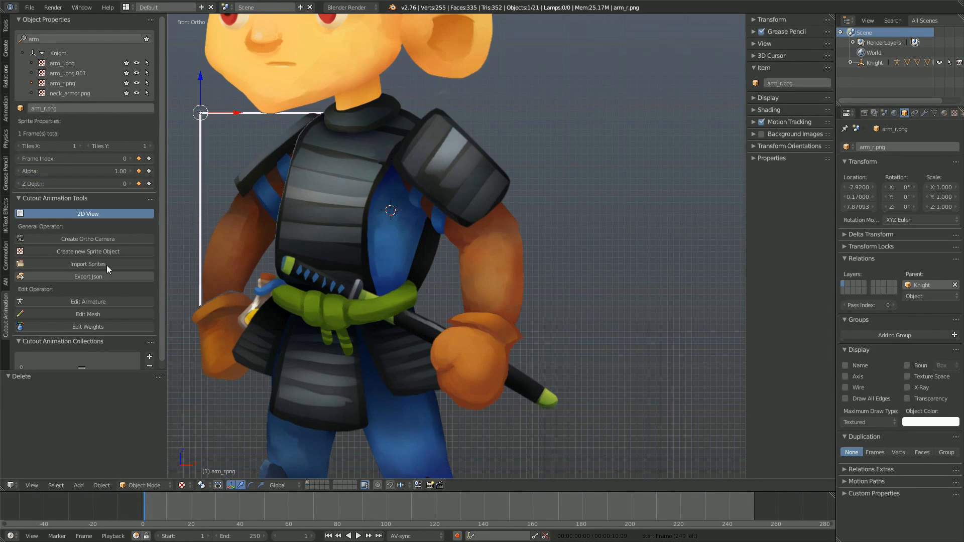
{"action": "left_click", "coordinate": [87, 314]}
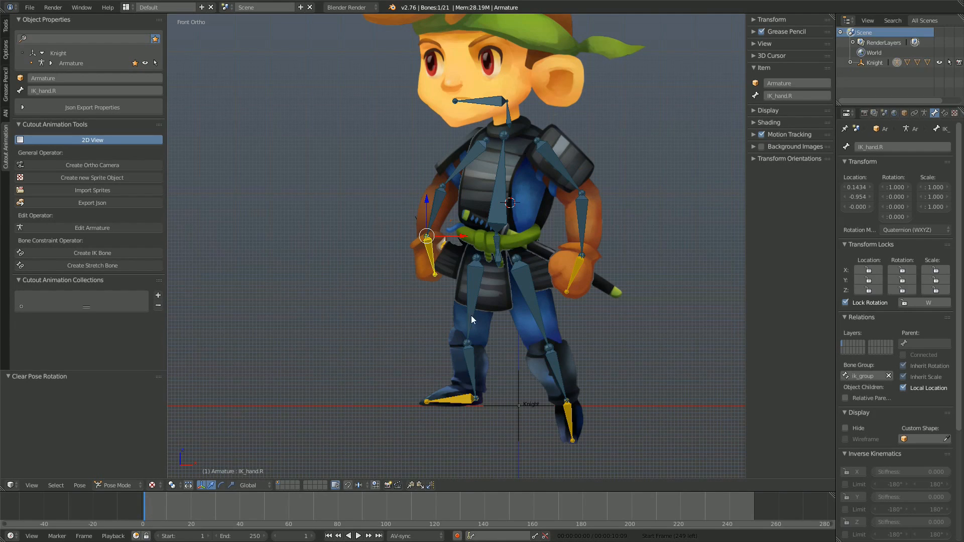
{"action": "left_click_drag", "start_coordinate": [435, 236], "coordinate": [509, 277]}
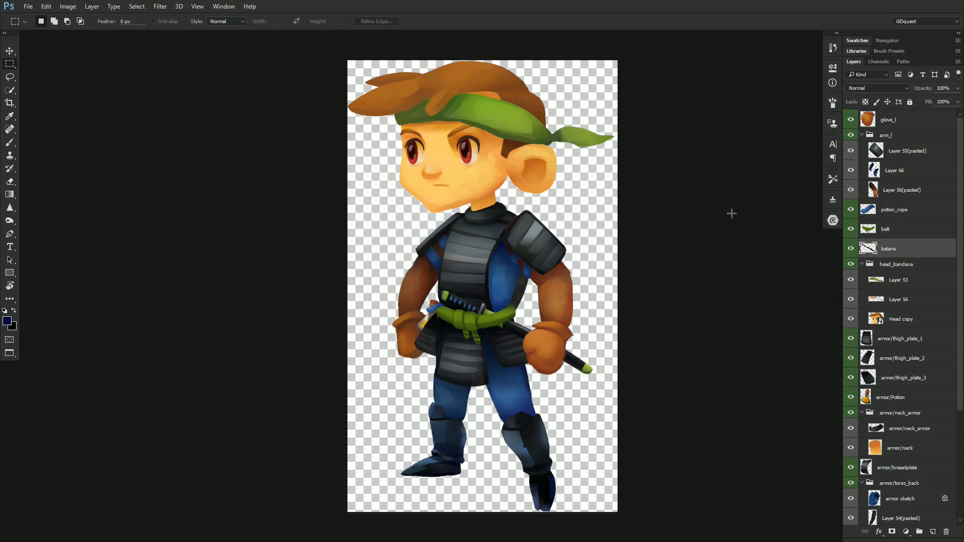
{"action": "mouse_move", "coordinate": [38, 15]}
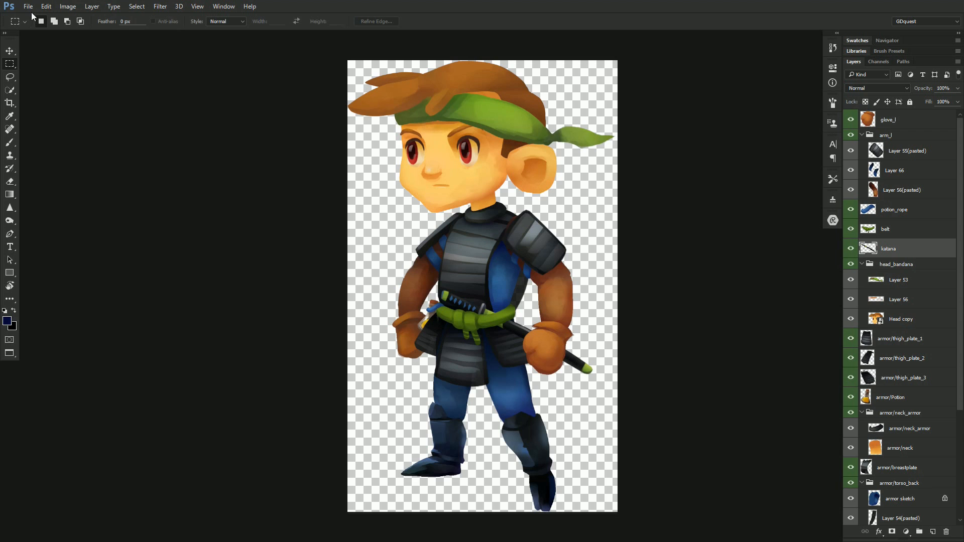
- Select the knight's layers to export in the Layers panel
{"action": "left_click", "coordinate": [29, 7]}
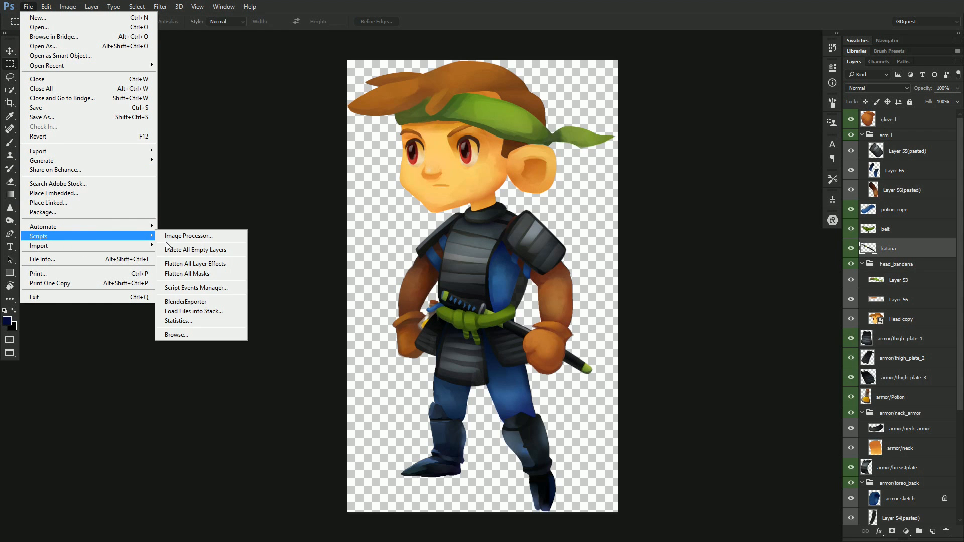
{"action": "left_click", "coordinate": [185, 301]}
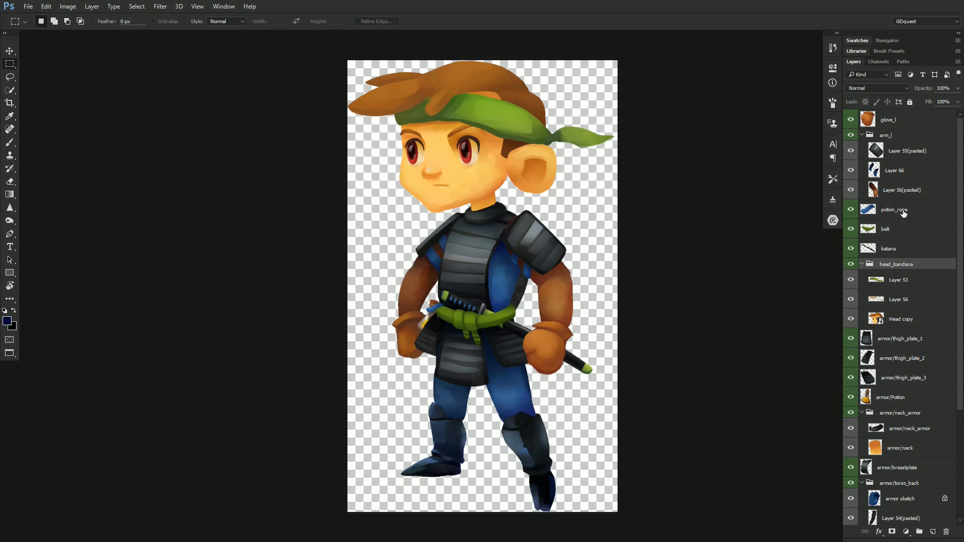
{"action": "left_click", "coordinate": [894, 209]}
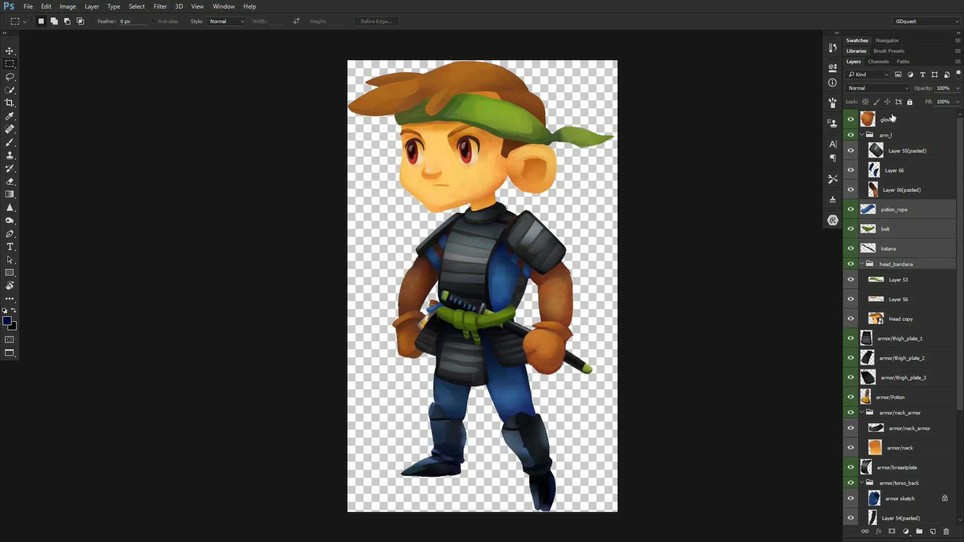
- Run the BlenderExporter script and export the selected layers as 'knight'
{"action": "left_click", "coordinate": [32, 6]}
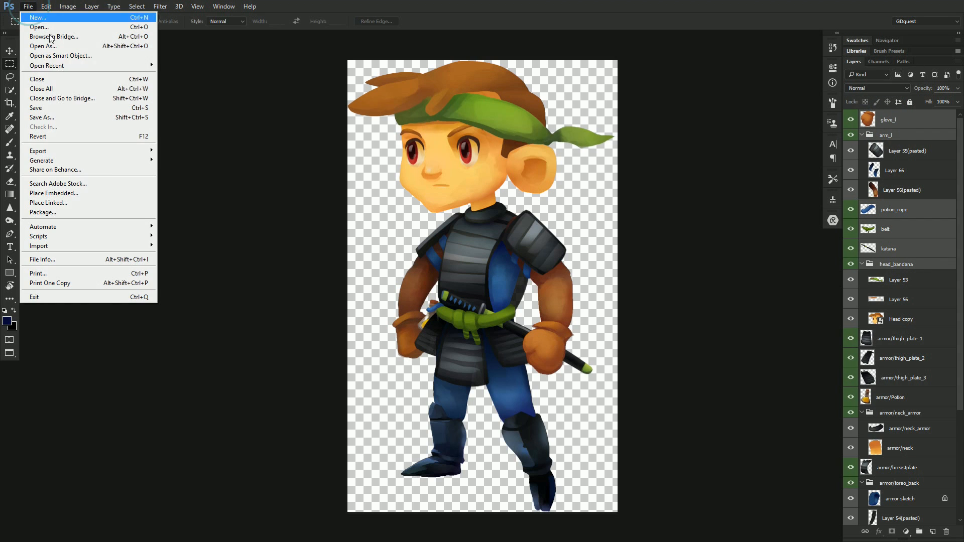
{"action": "mouse_move", "coordinate": [38, 236]}
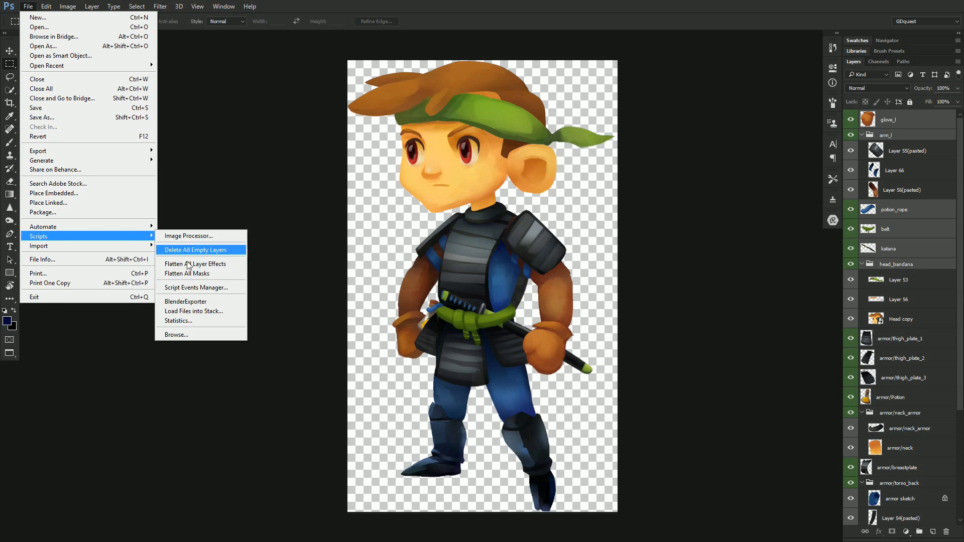
{"action": "left_click", "coordinate": [186, 301]}
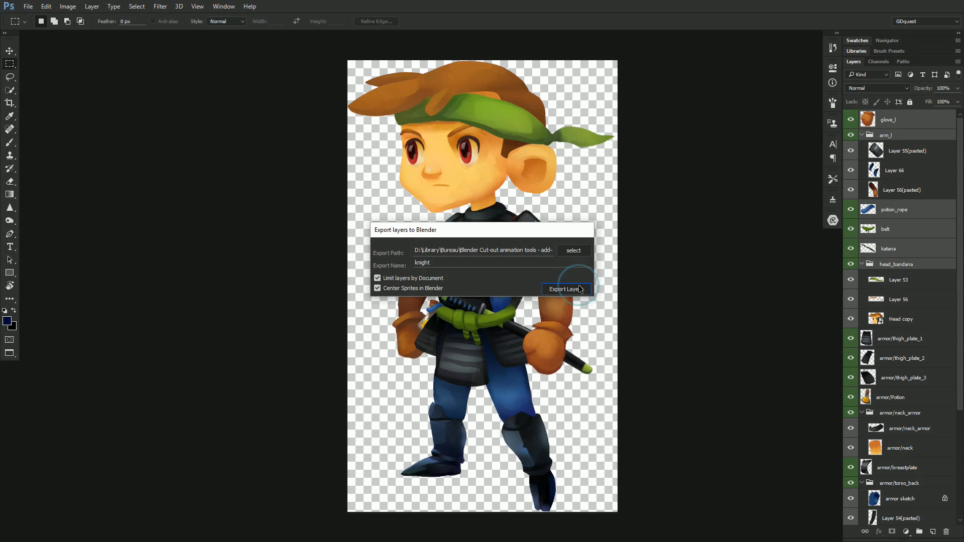
{"action": "left_click", "coordinate": [566, 289]}
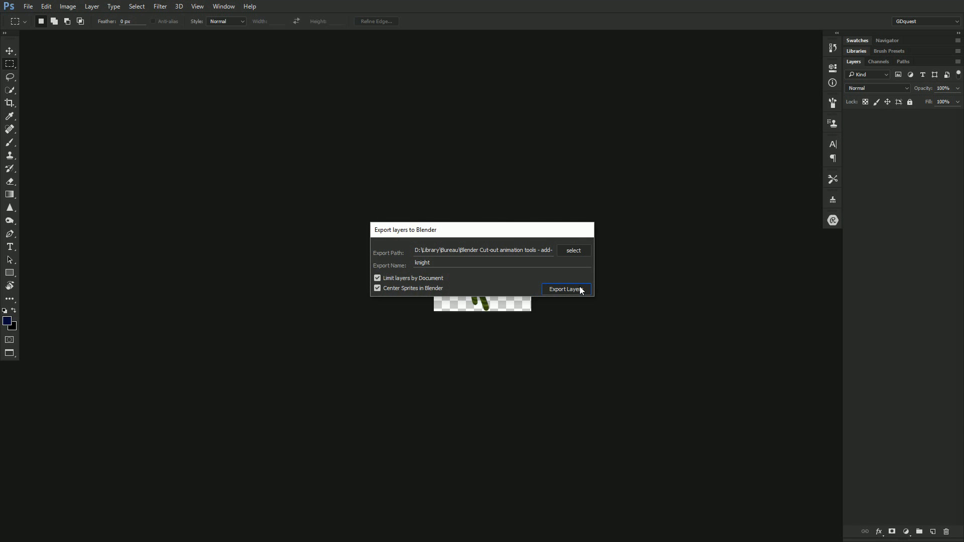
{"action": "left_click", "coordinate": [566, 290]}
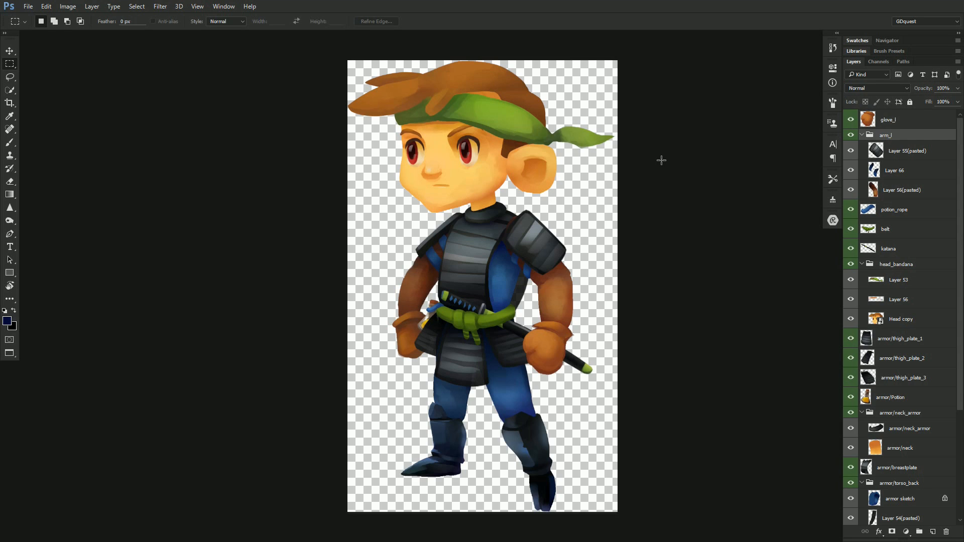
{"action": "mouse_move", "coordinate": [850, 159]}
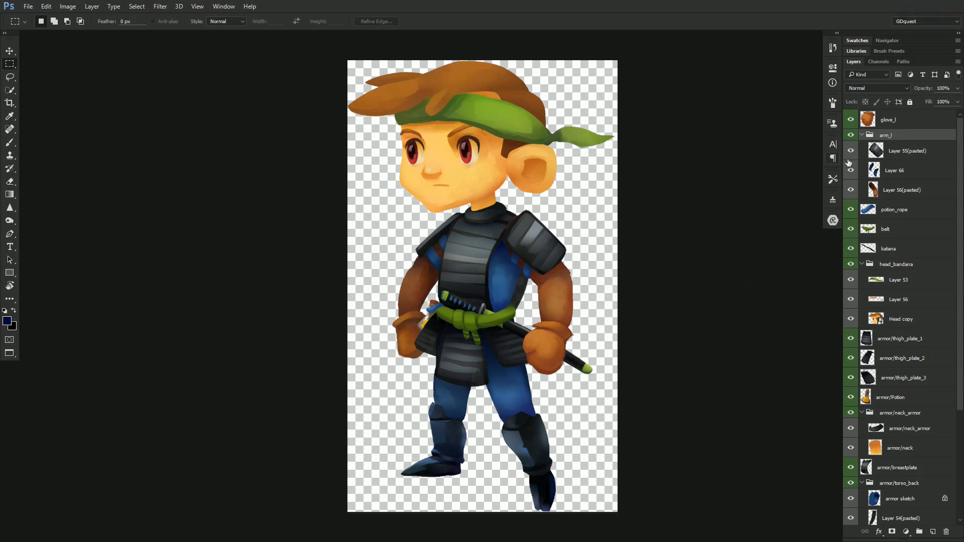
- Rename arm_l to armor/arm_l, re-export with BlenderExporter, and check the armor folder PNGs
{"action": "double_click", "coordinate": [886, 134]}
{"action": "type", "text": "armor/"}
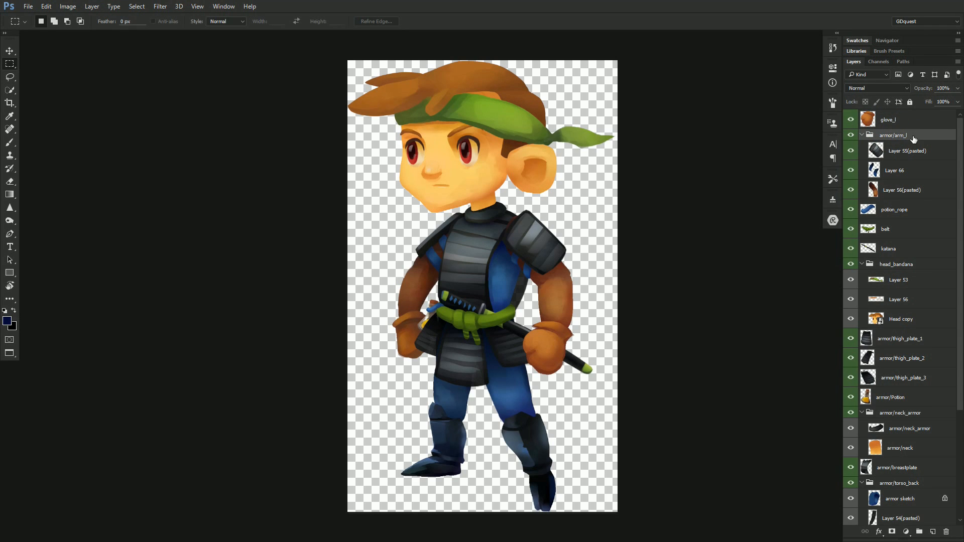
{"action": "left_click", "coordinate": [31, 6]}
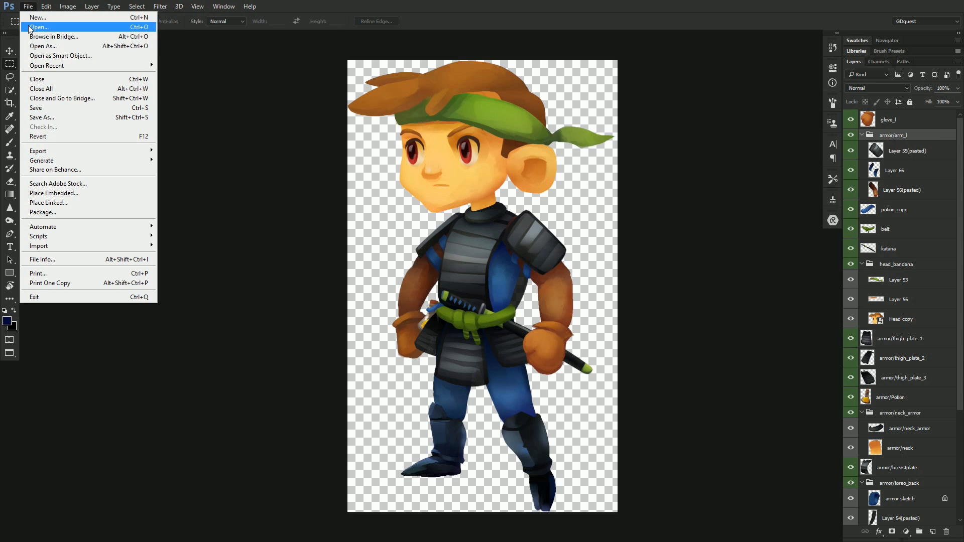
{"action": "mouse_move", "coordinate": [38, 237]}
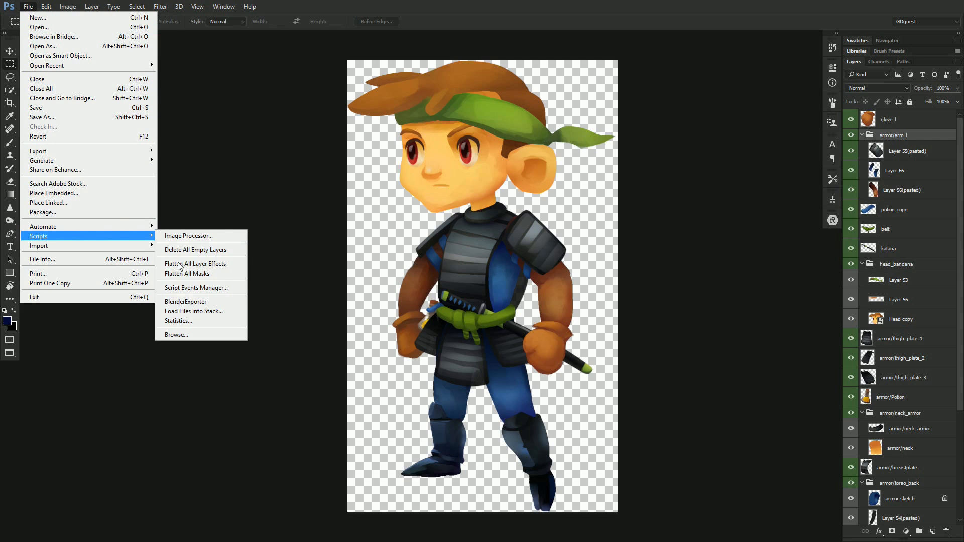
{"action": "left_click", "coordinate": [186, 302]}
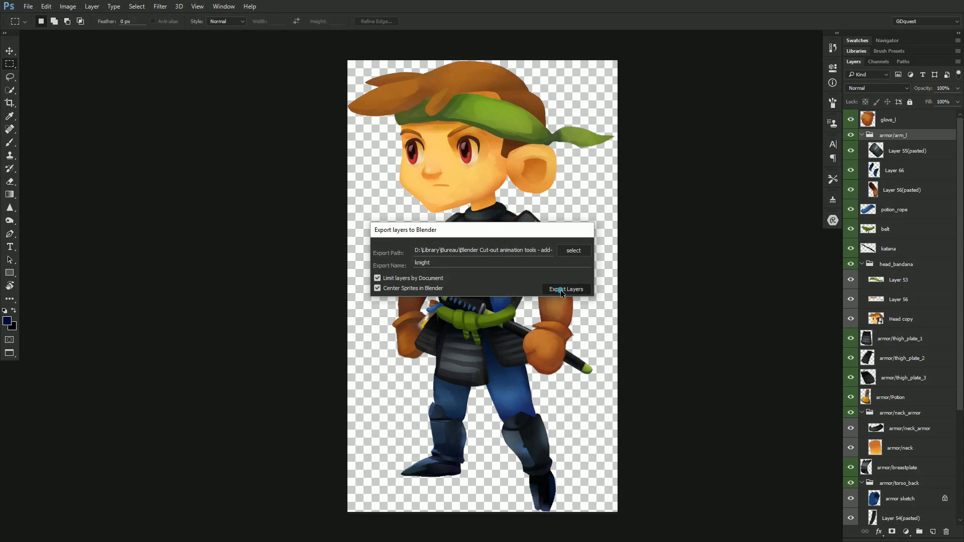
{"action": "left_click", "coordinate": [566, 289]}
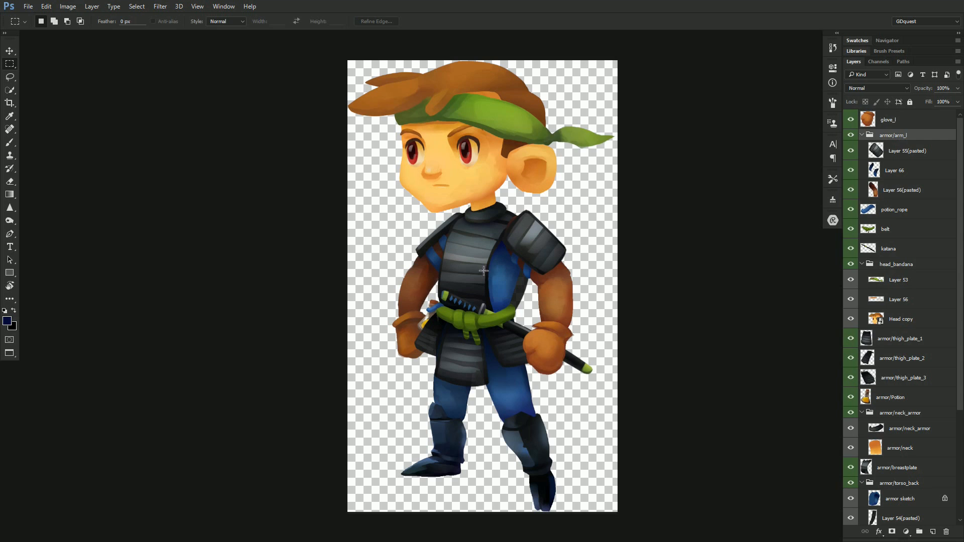
{"action": "left_click", "coordinate": [234, 532]}
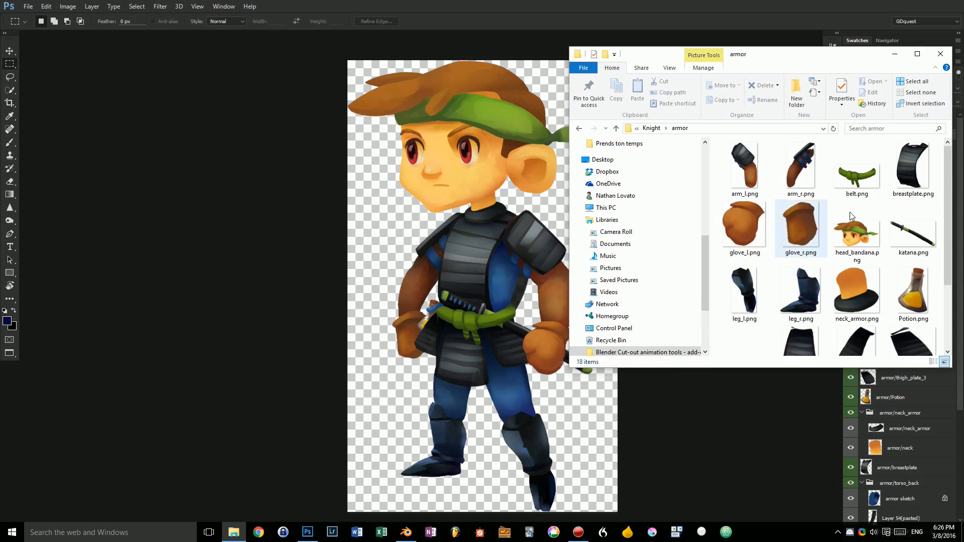
{"action": "scroll", "scroll_direction": "down", "scroll_amount": 3}
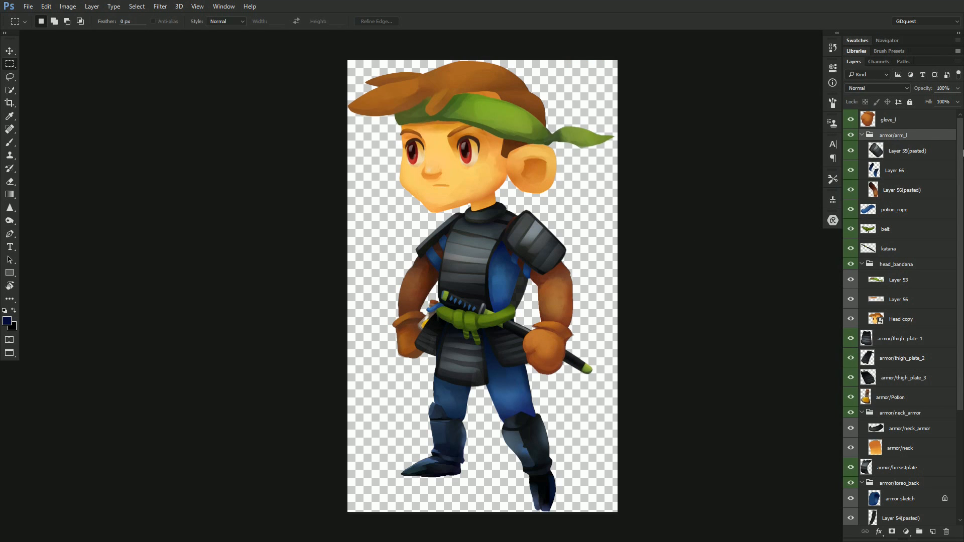
- Filter the layers by Green color label and select all listed layers
{"action": "right_click", "coordinate": [850, 190]}
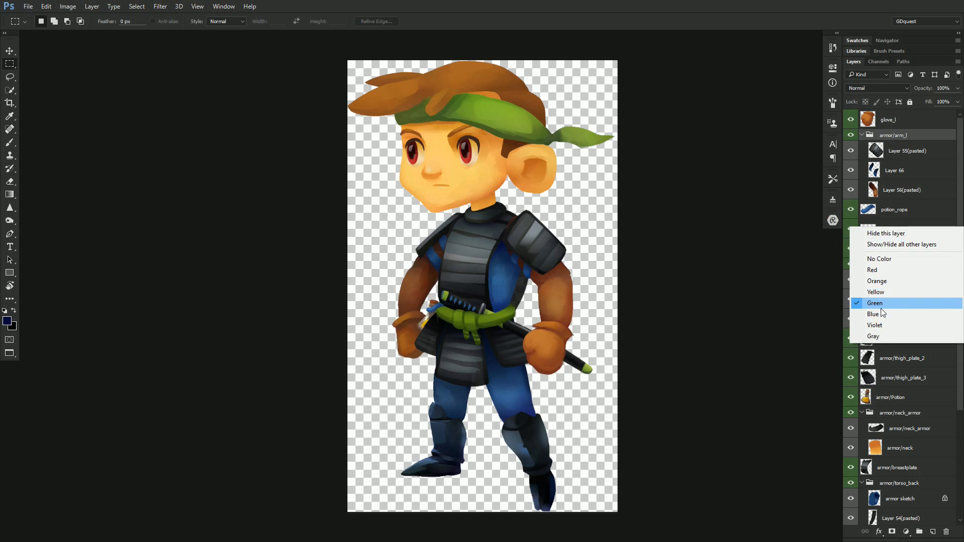
{"action": "left_click", "coordinate": [884, 75]}
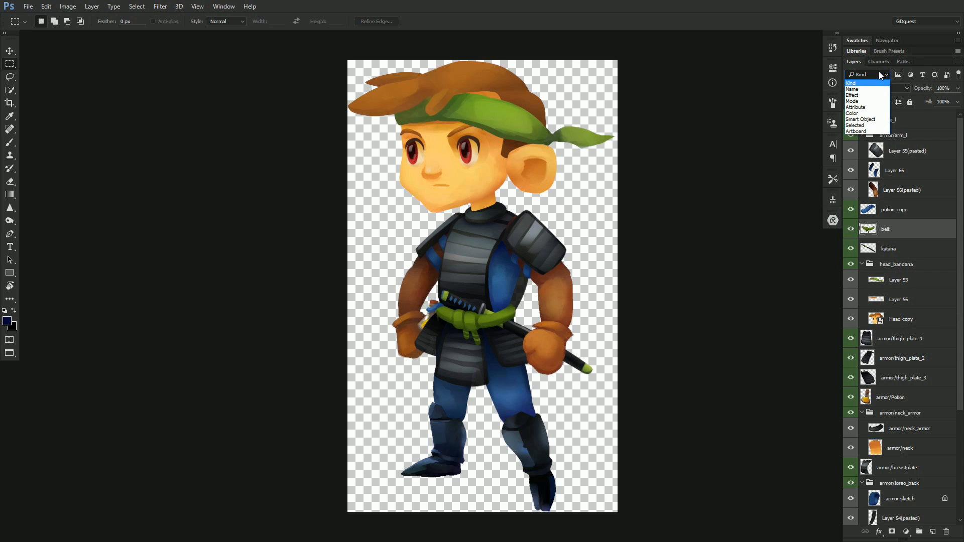
{"action": "mouse_move", "coordinate": [855, 113]}
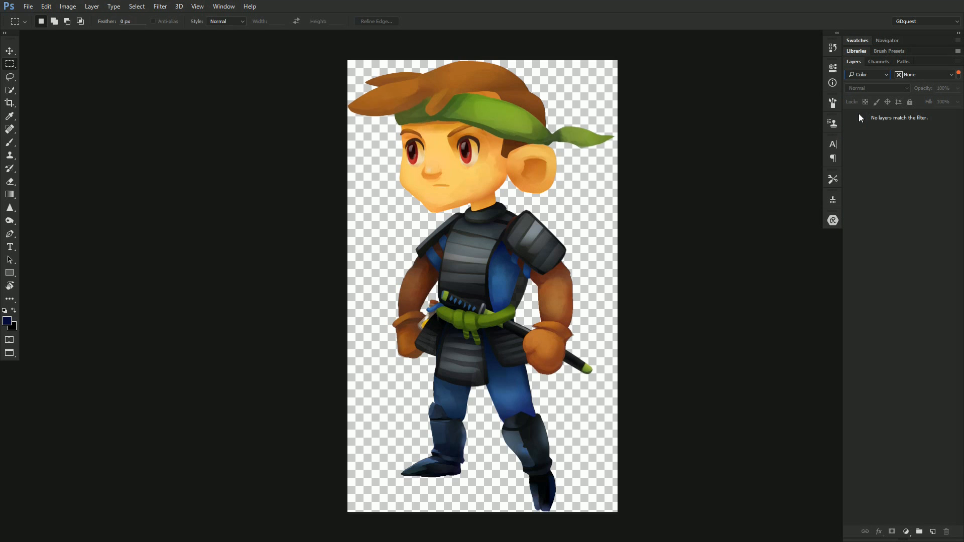
{"action": "left_click", "coordinate": [946, 75]}
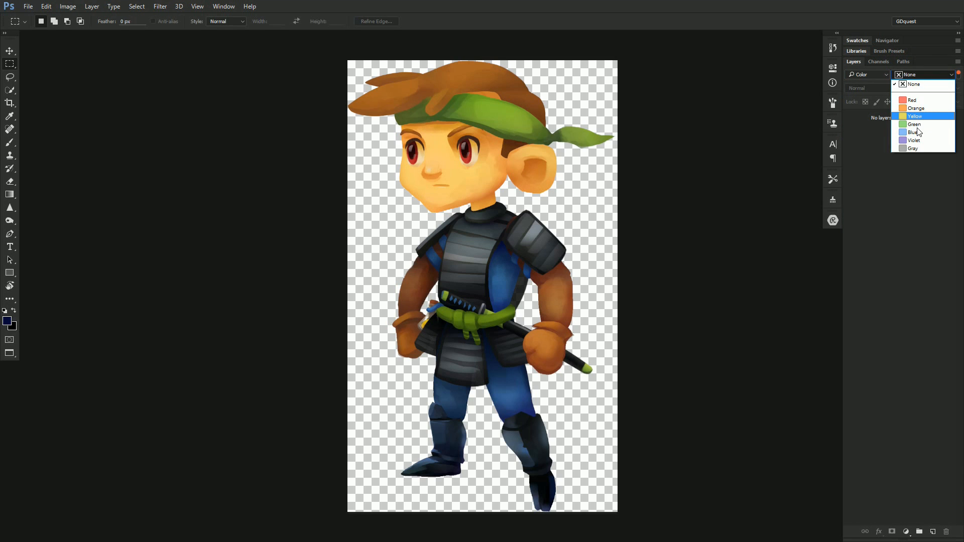
{"action": "left_click", "coordinate": [912, 132]}
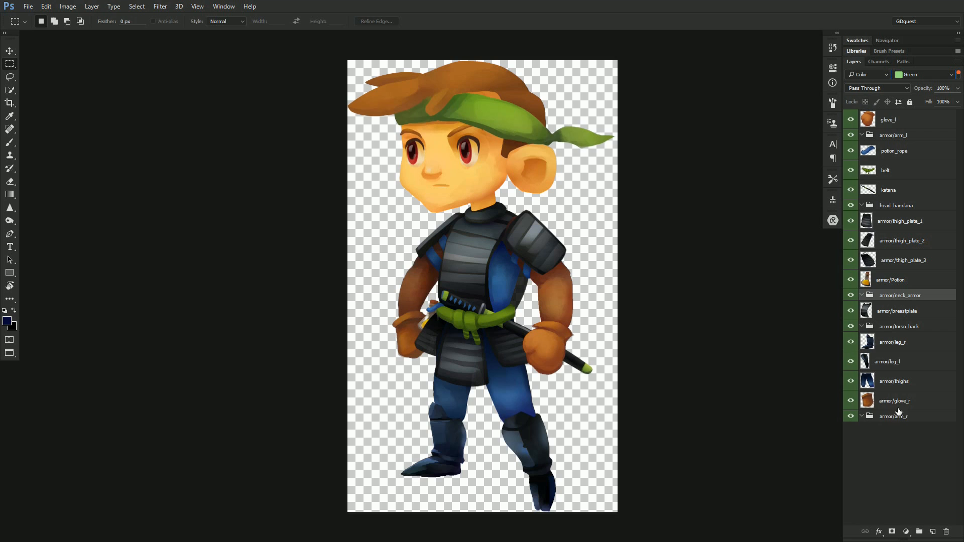
{"action": "left_click", "coordinate": [894, 416]}
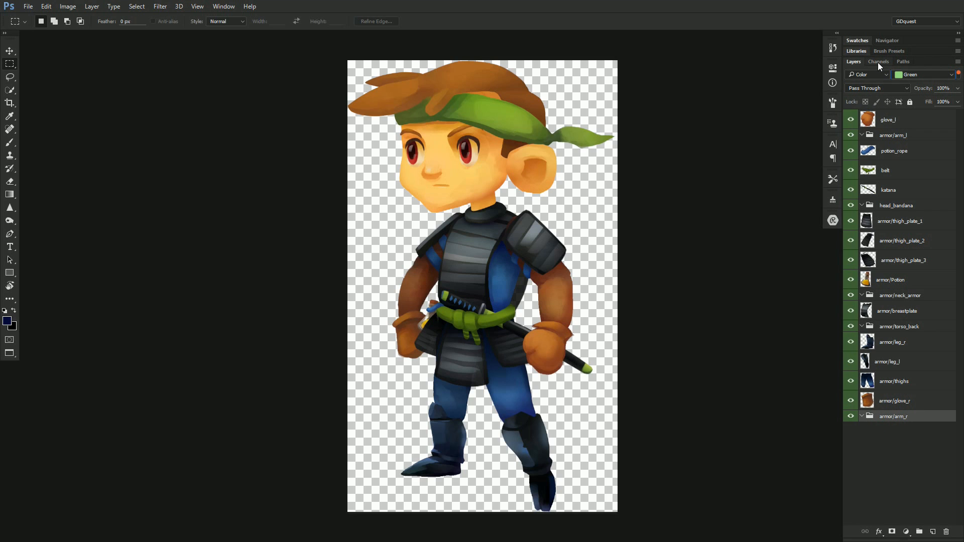
{"action": "mouse_move", "coordinate": [885, 274]}
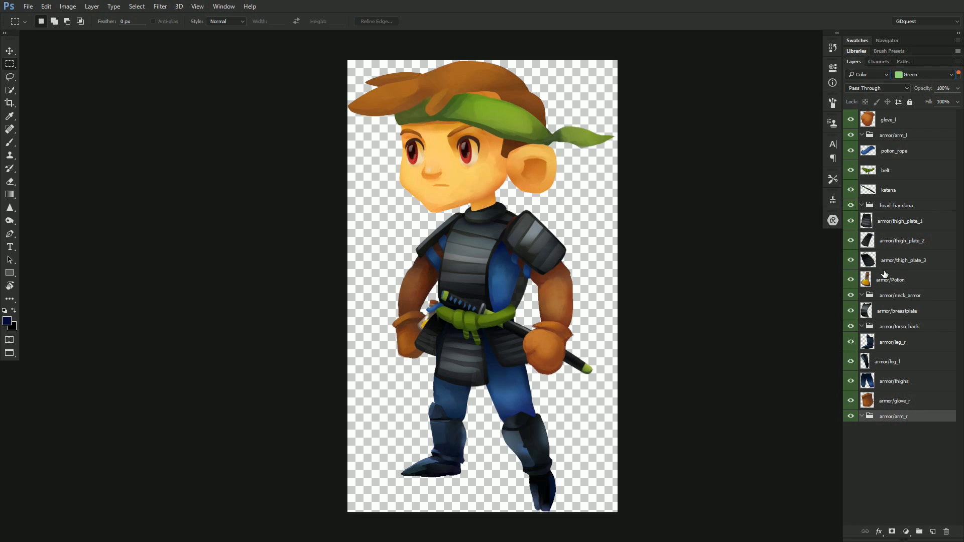
{"action": "left_click", "coordinate": [906, 280]}
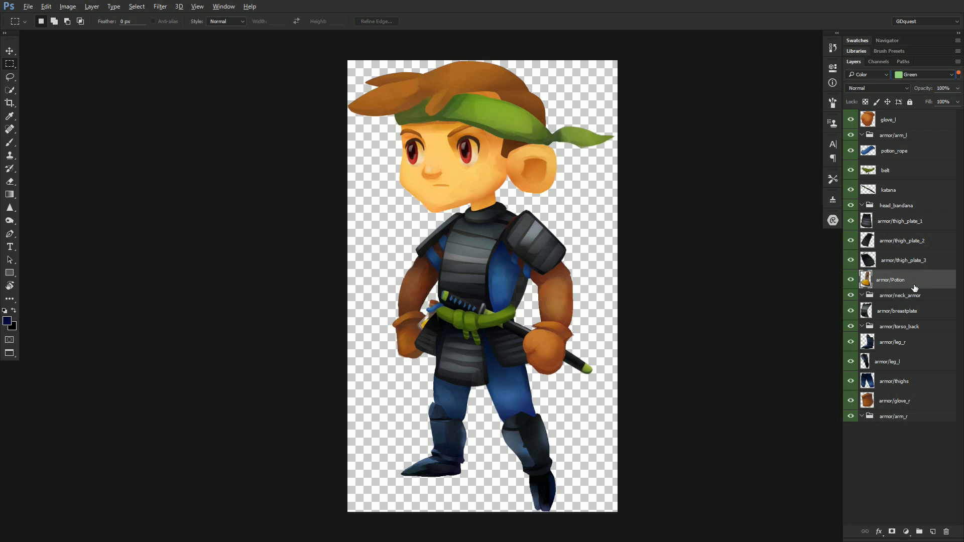
{"action": "left_click", "coordinate": [907, 221]}
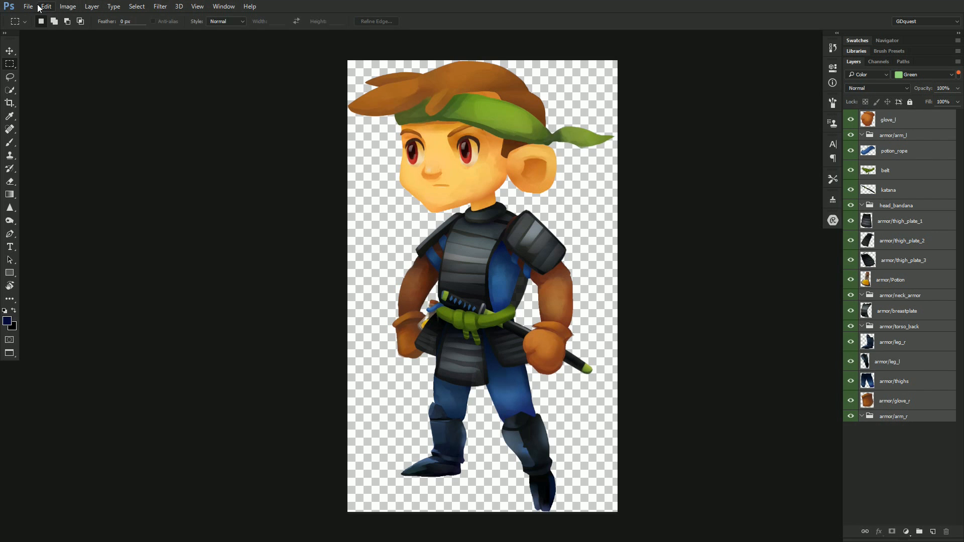
- Run the BlenderExporter script to export the green layers as 'knight'
{"action": "left_click", "coordinate": [29, 7]}
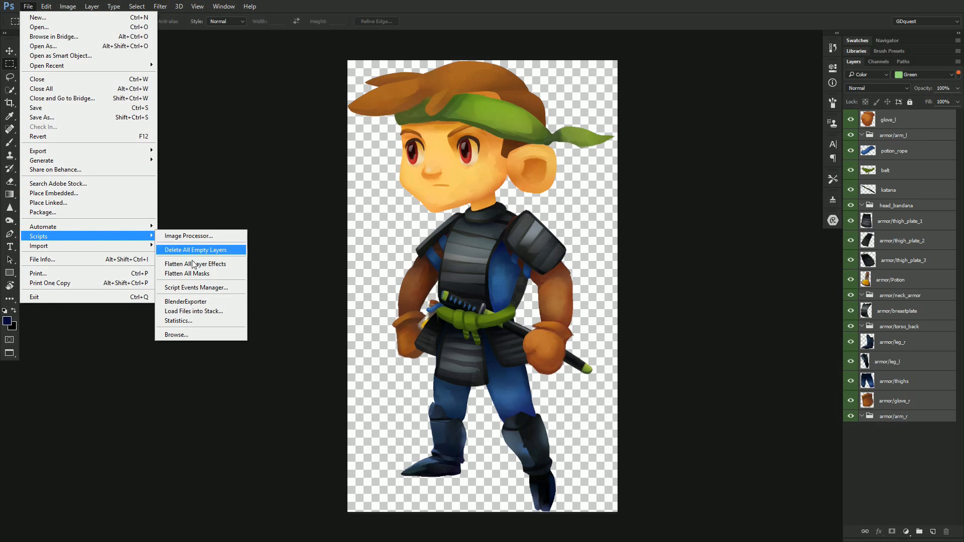
{"action": "left_click", "coordinate": [186, 301]}
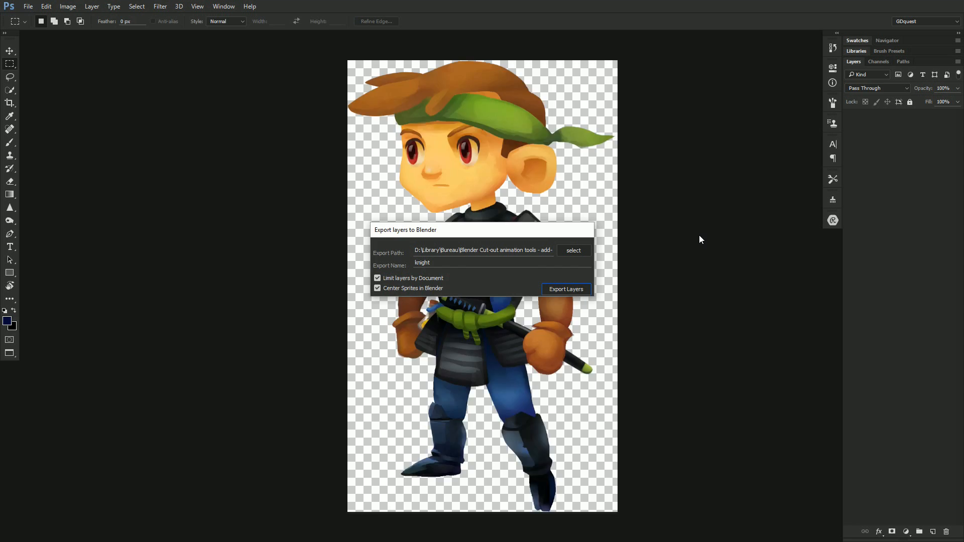
{"action": "left_click", "coordinate": [566, 289]}
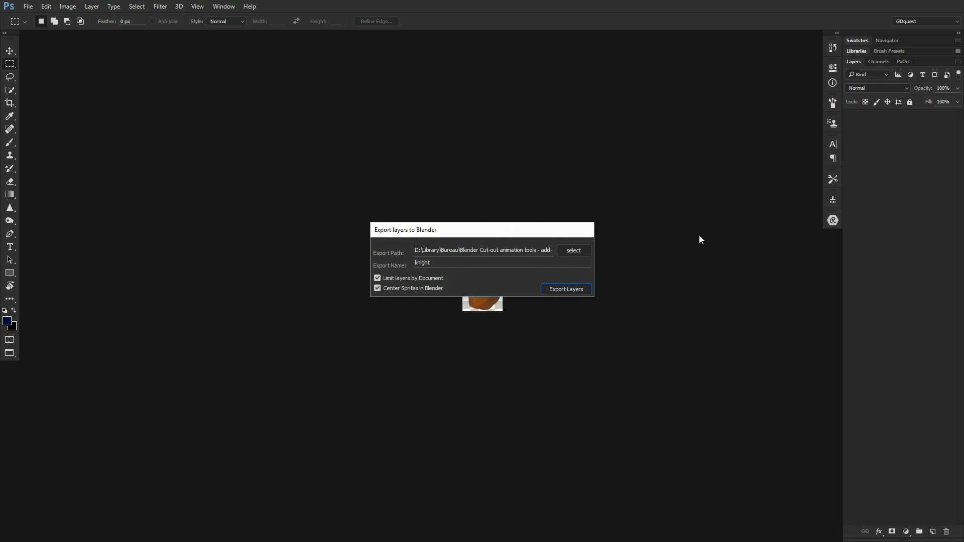
{"action": "left_click", "coordinate": [566, 289]}
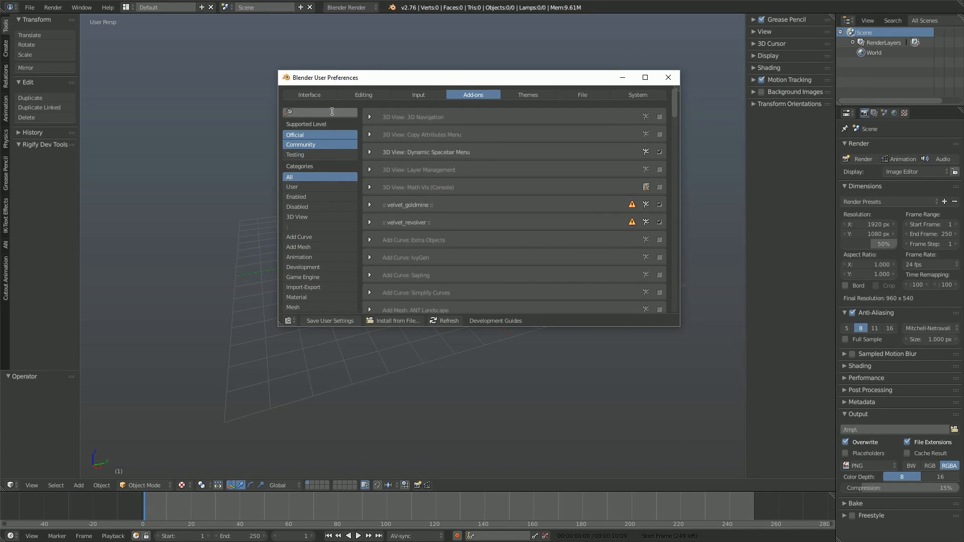
- Search the add-ons for 'anim' to reveal Cutout Animation Tools
{"action": "type", "text": "anim"}
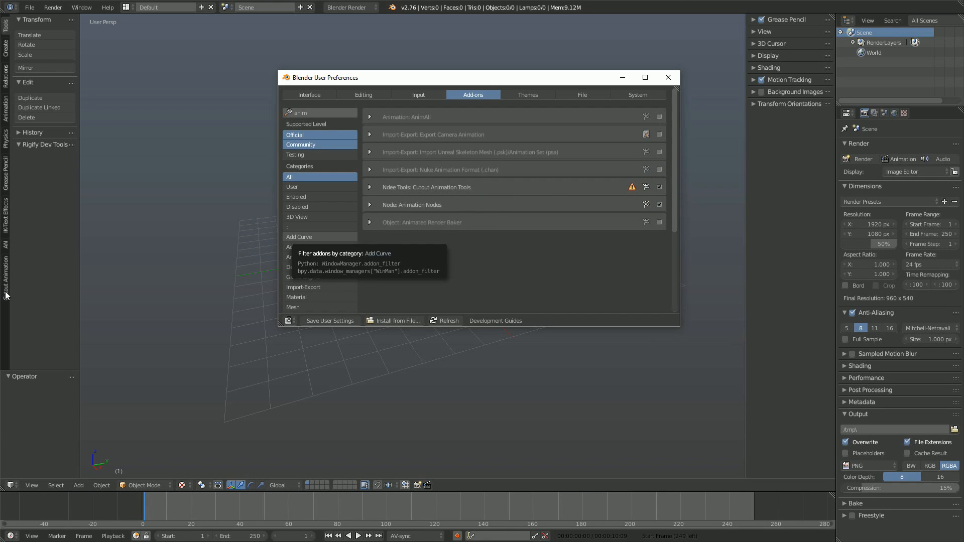
- Close preferences, switch to 2D front view, create an ortho camera, and add a sprite object
{"action": "left_click", "coordinate": [668, 78]}
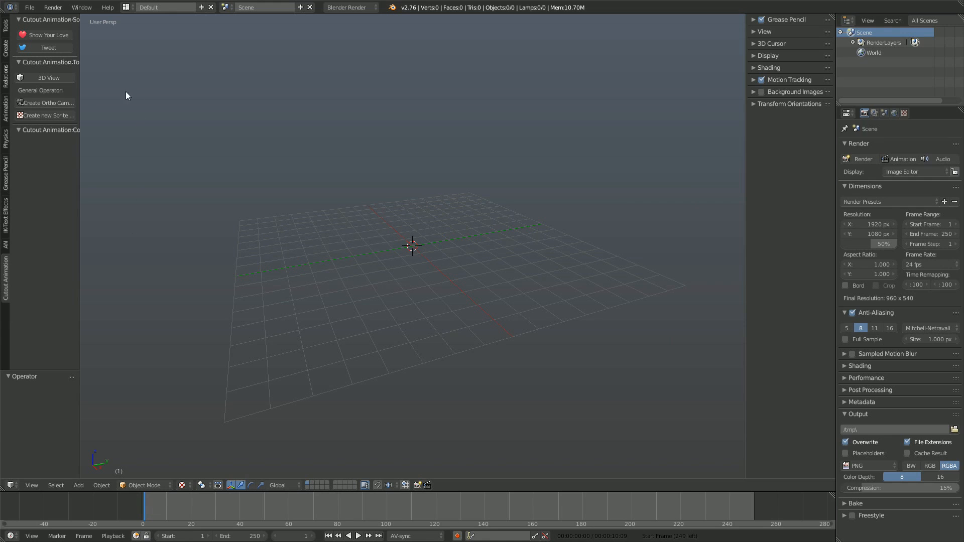
{"action": "left_click", "coordinate": [19, 21]}
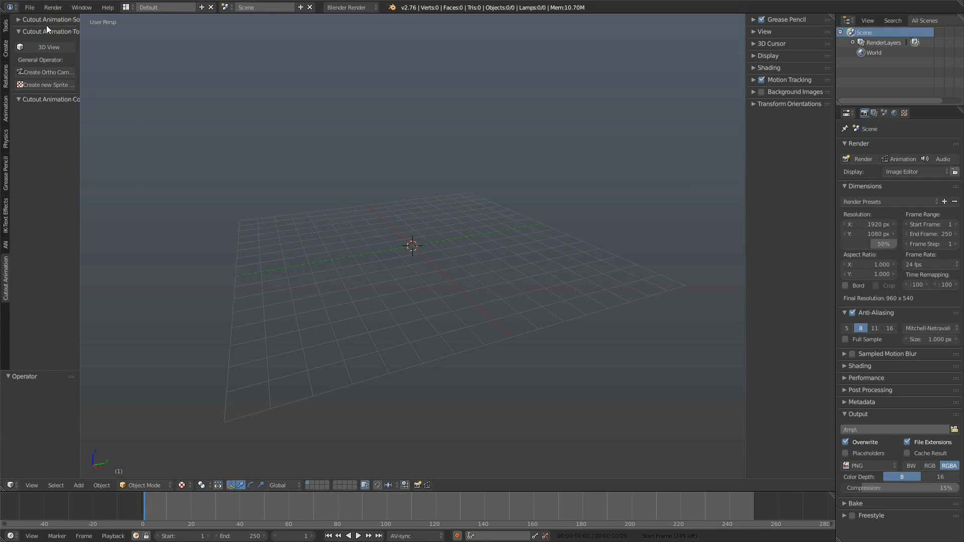
{"action": "mouse_move", "coordinate": [55, 52]}
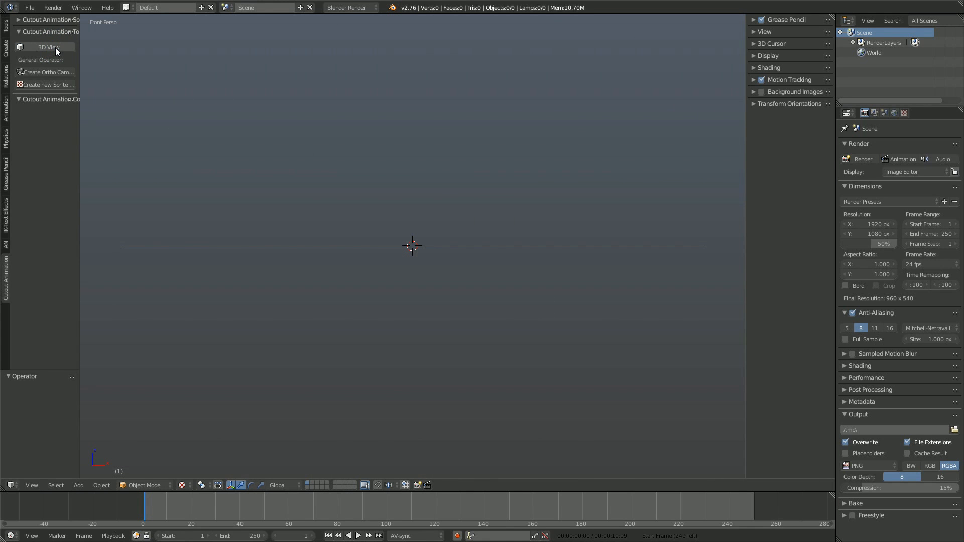
{"action": "left_click", "coordinate": [46, 47]}
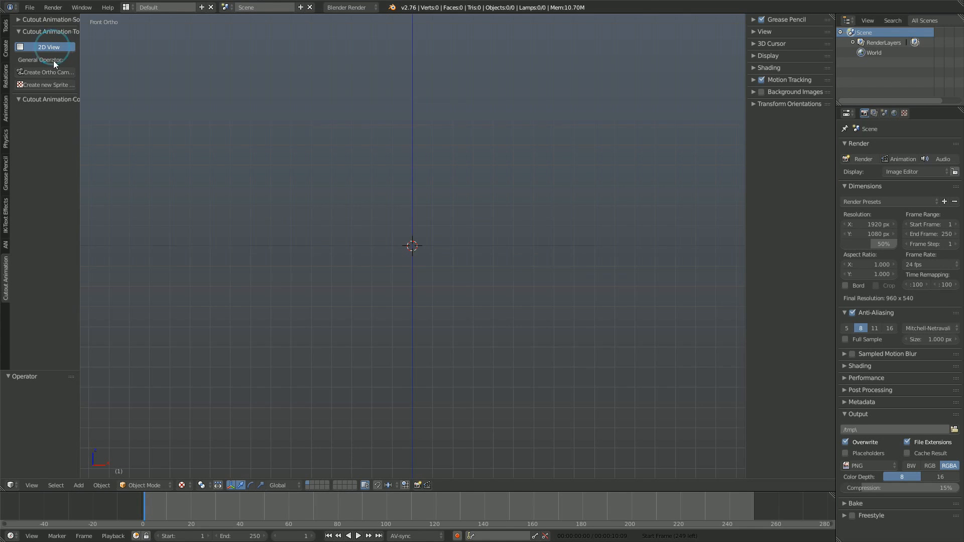
{"action": "left_click", "coordinate": [48, 72]}
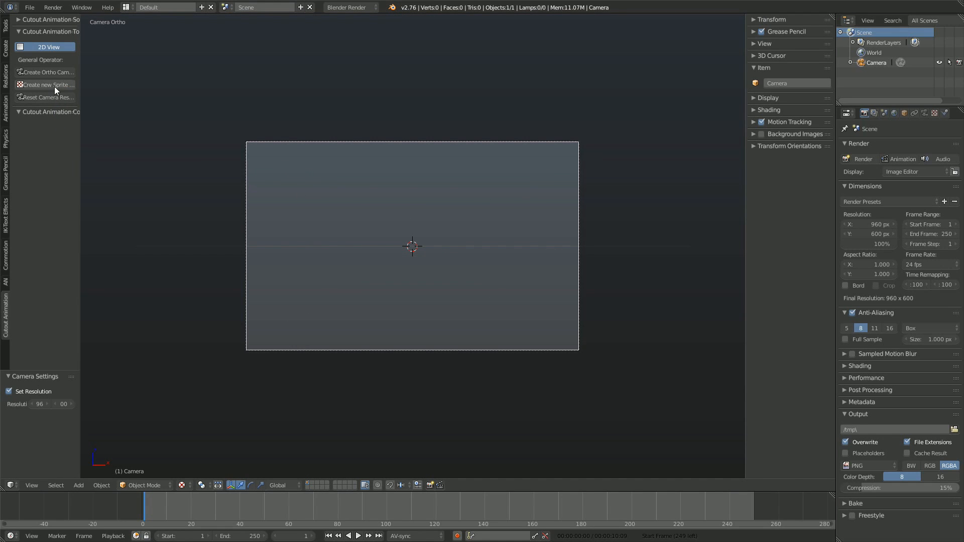
{"action": "left_click", "coordinate": [48, 84]}
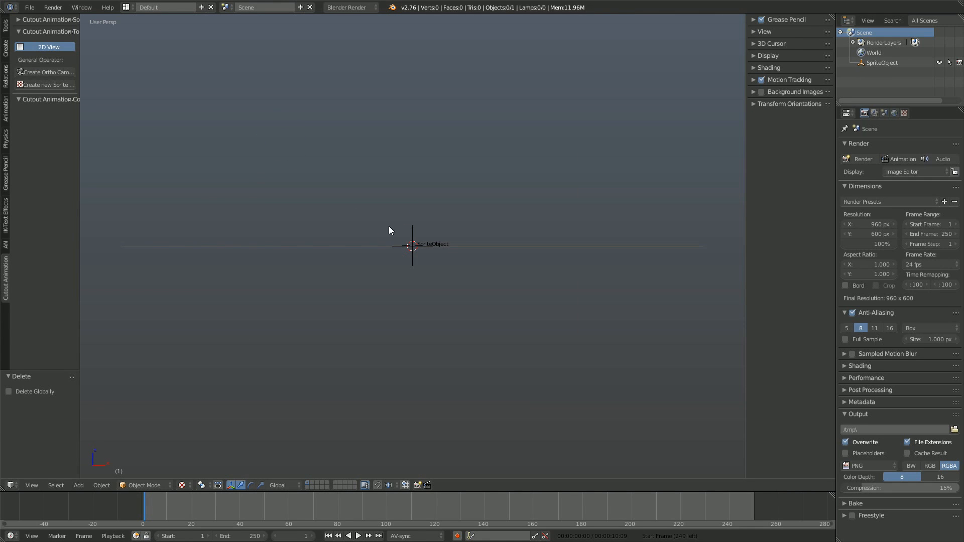
- Open the Import Sprites file browser at the Bureau bookmark
{"action": "left_click", "coordinate": [48, 85]}
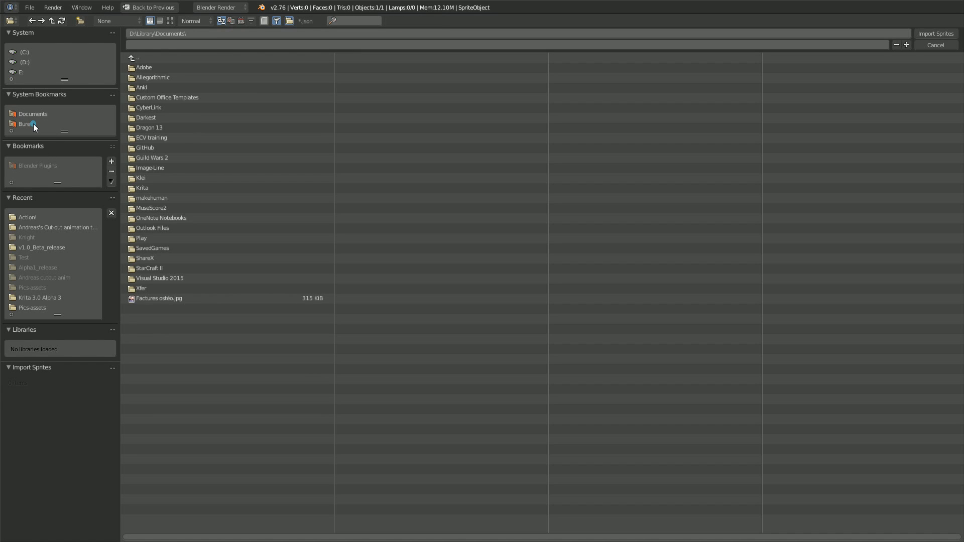
{"action": "left_click", "coordinate": [28, 124]}
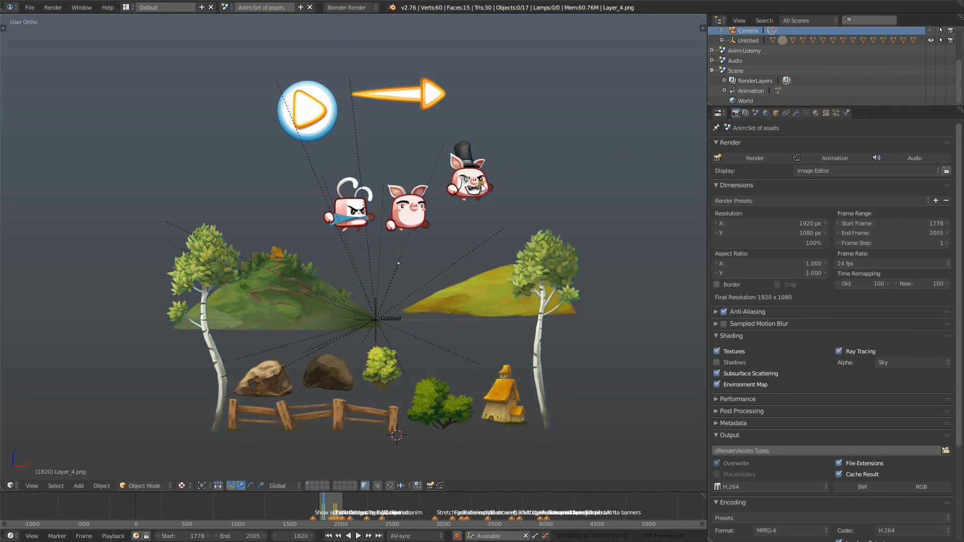
- Select the headband pig sprite in the 'Anim:Set of assets' scene
{"action": "left_click", "coordinate": [352, 212]}
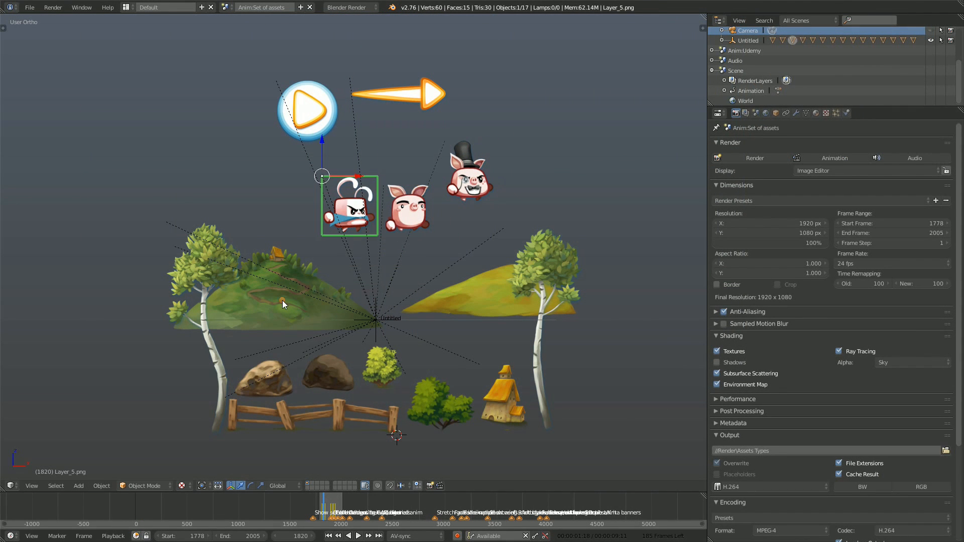
{"action": "left_click", "coordinate": [282, 304]}
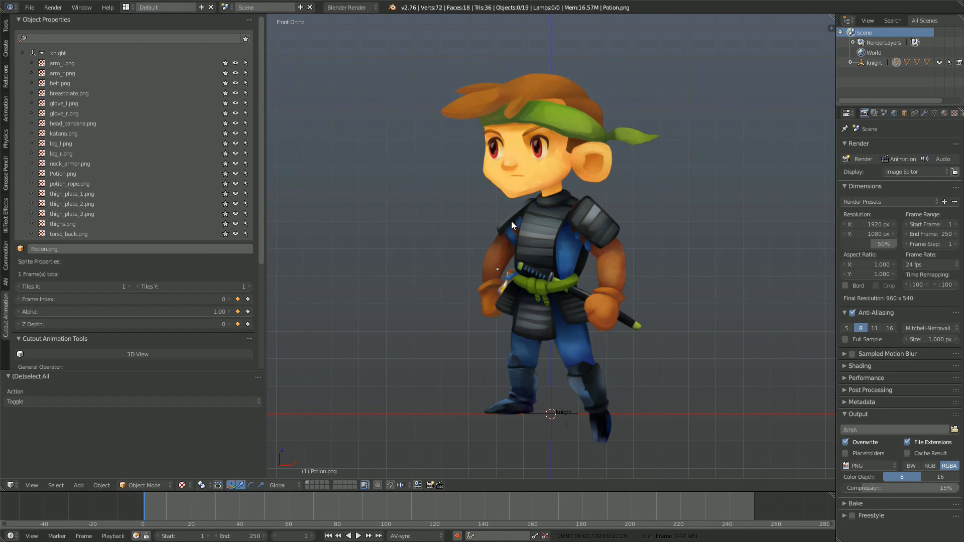
{"action": "mouse_move", "coordinate": [67, 176]}
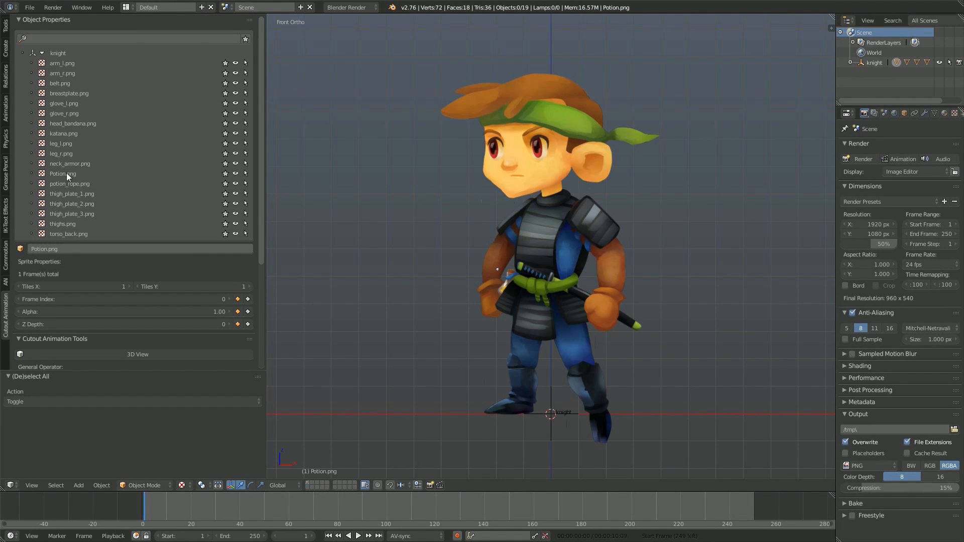
- Select the belt, neck armor, left leg and right arm sprites from the sprite list
{"action": "left_click", "coordinate": [59, 83]}
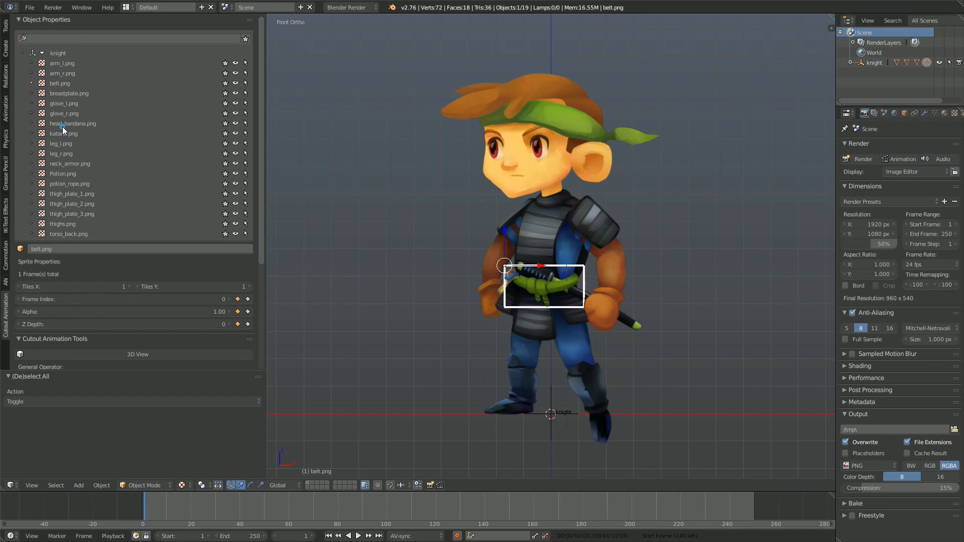
{"action": "left_click", "coordinate": [71, 164]}
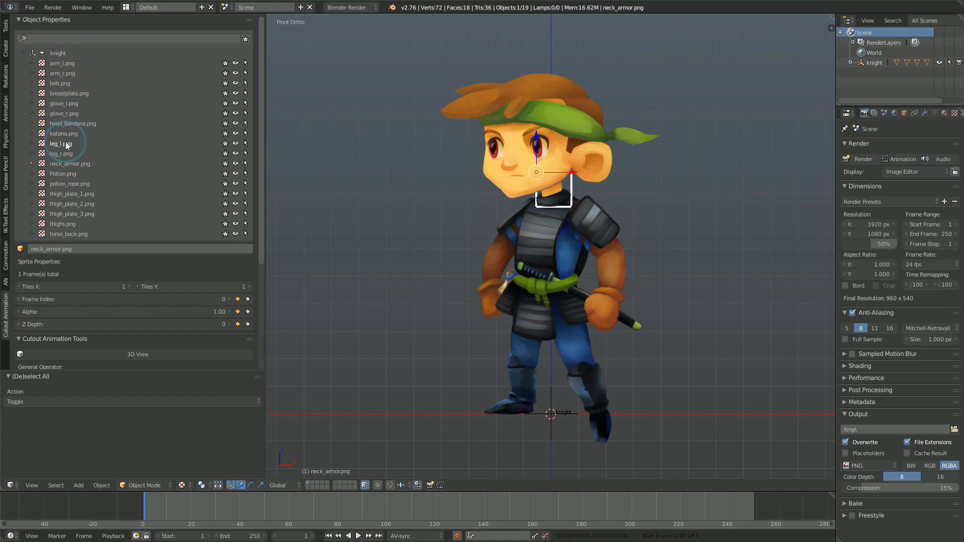
{"action": "left_click", "coordinate": [59, 83]}
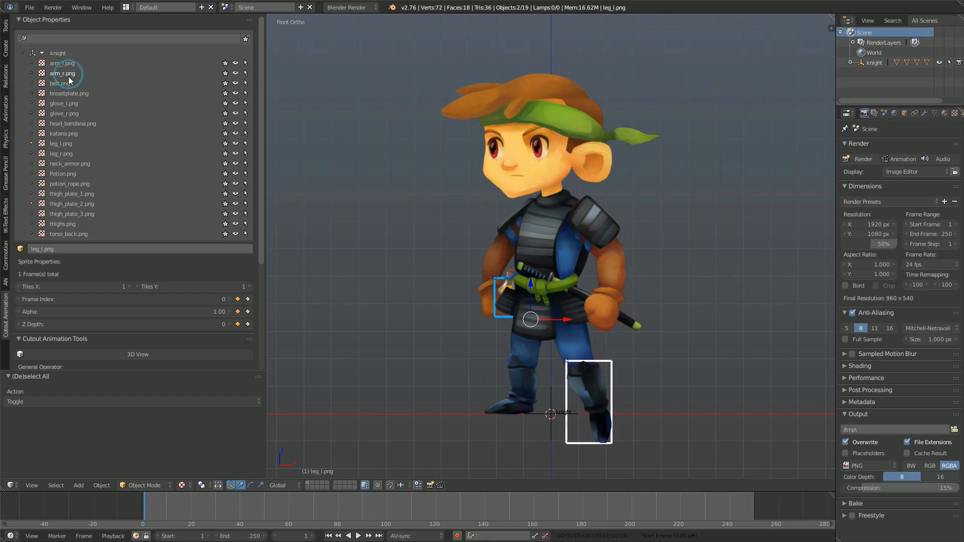
{"action": "left_click", "coordinate": [59, 73]}
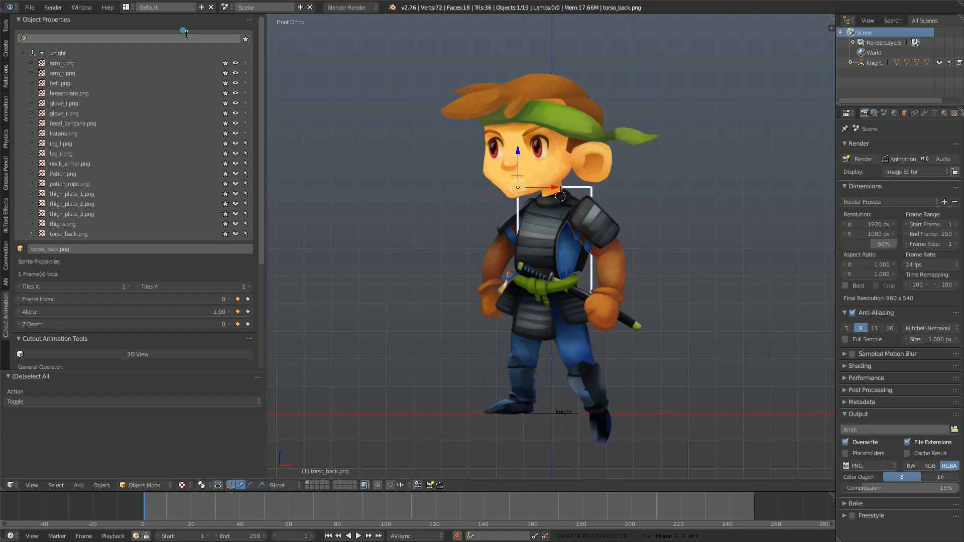
{"action": "type", "text": "arm"}
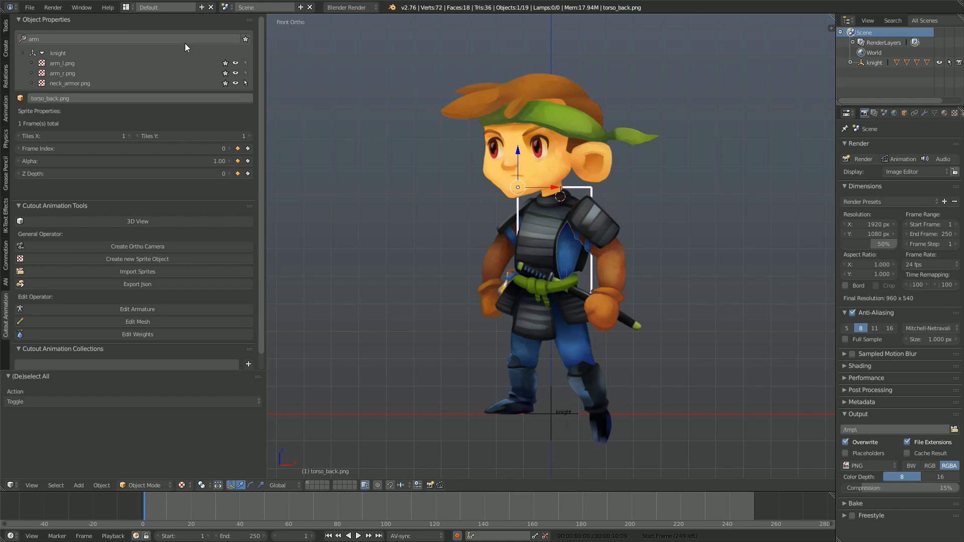
{"action": "left_click", "coordinate": [132, 36]}
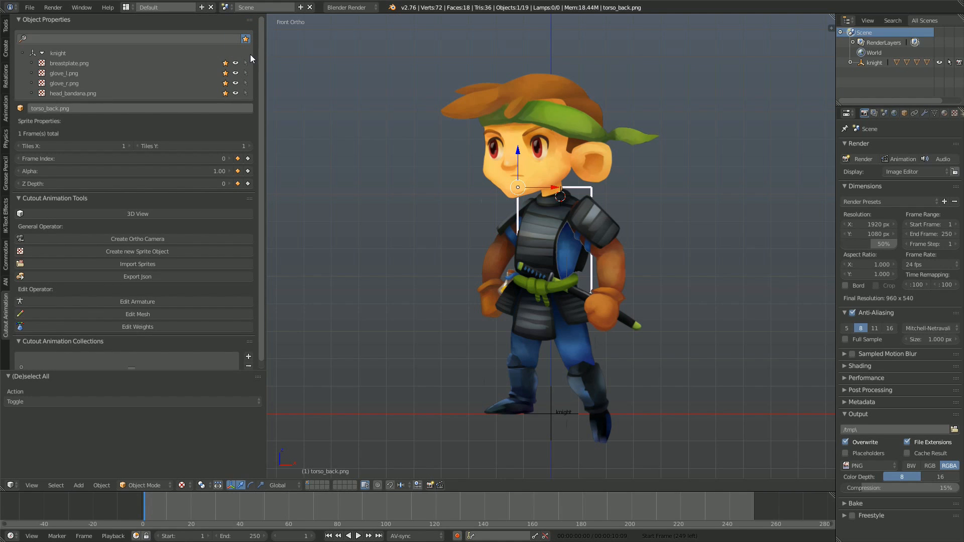
{"action": "left_click", "coordinate": [246, 39]}
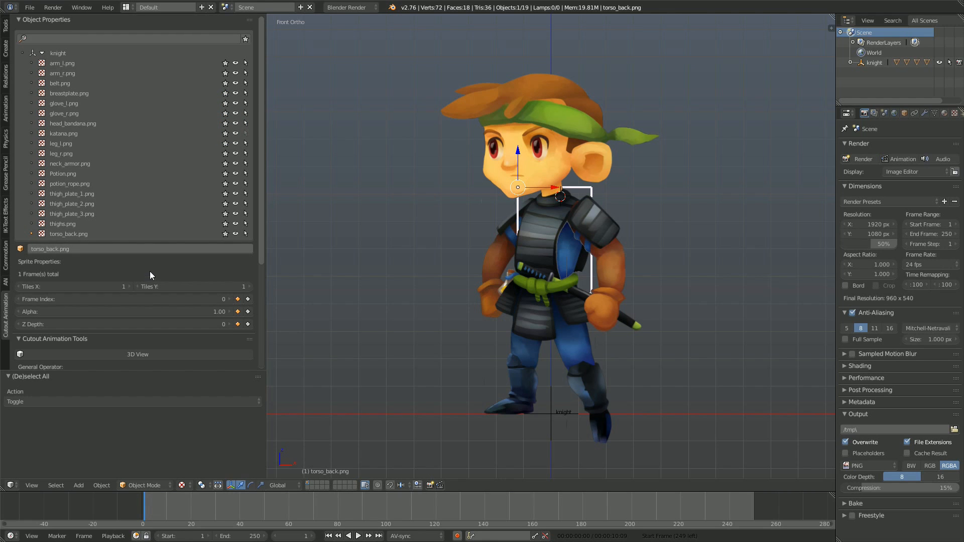
- Build the knight's armature with Edit Armature, then select the head bone
{"action": "scroll", "scroll_direction": "down", "scroll_amount": 3}
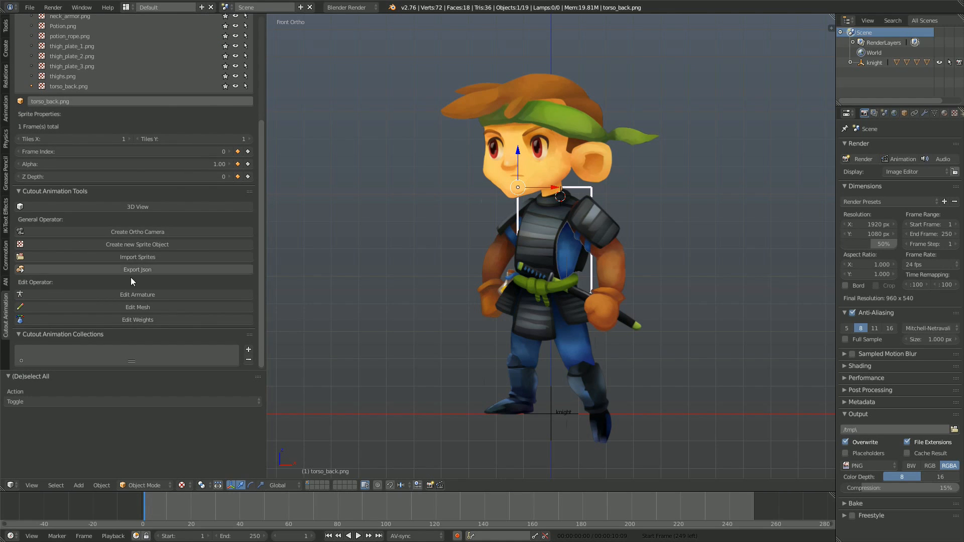
{"action": "left_click", "coordinate": [137, 294]}
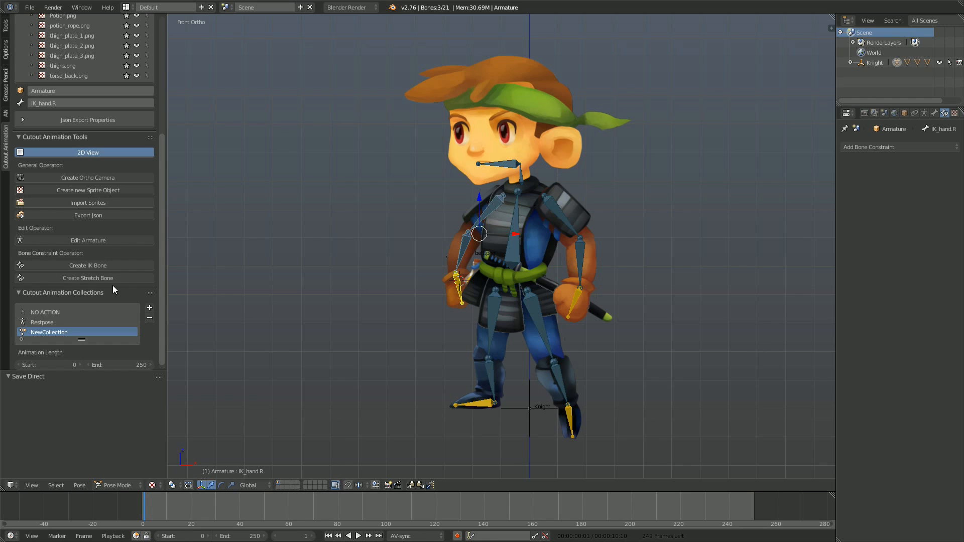
{"action": "mouse_move", "coordinate": [508, 166]}
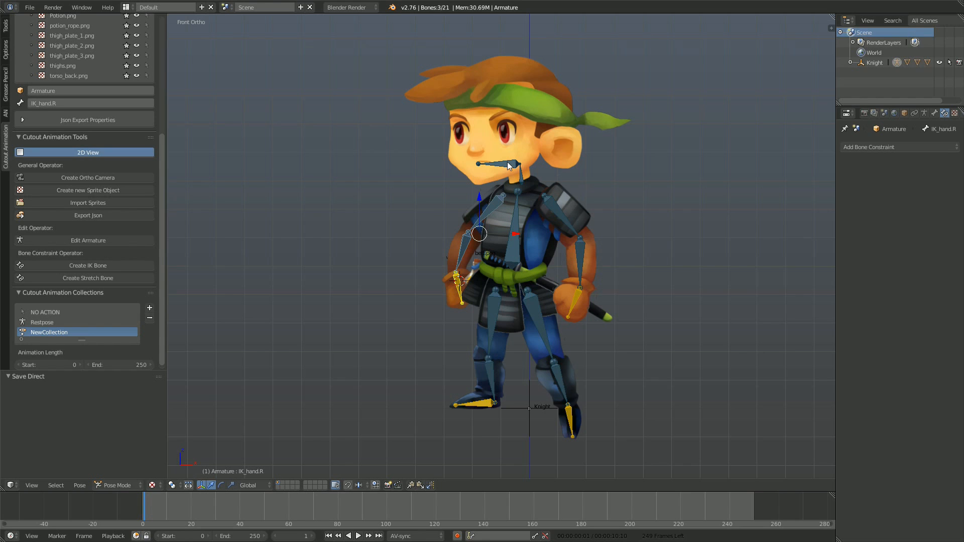
{"action": "left_click", "coordinate": [518, 163]}
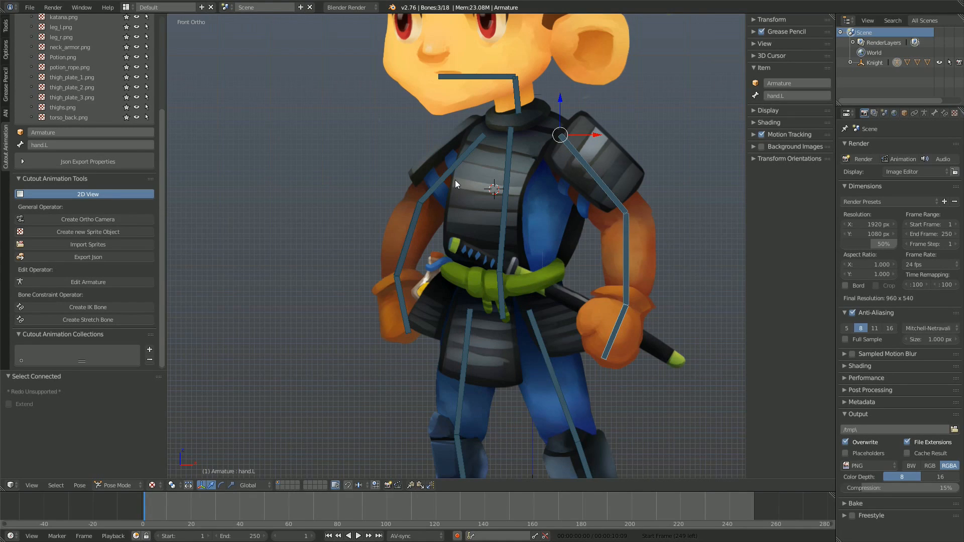
- Select the knight's connected arm bone to finish the bone work
{"action": "left_click", "coordinate": [87, 307]}
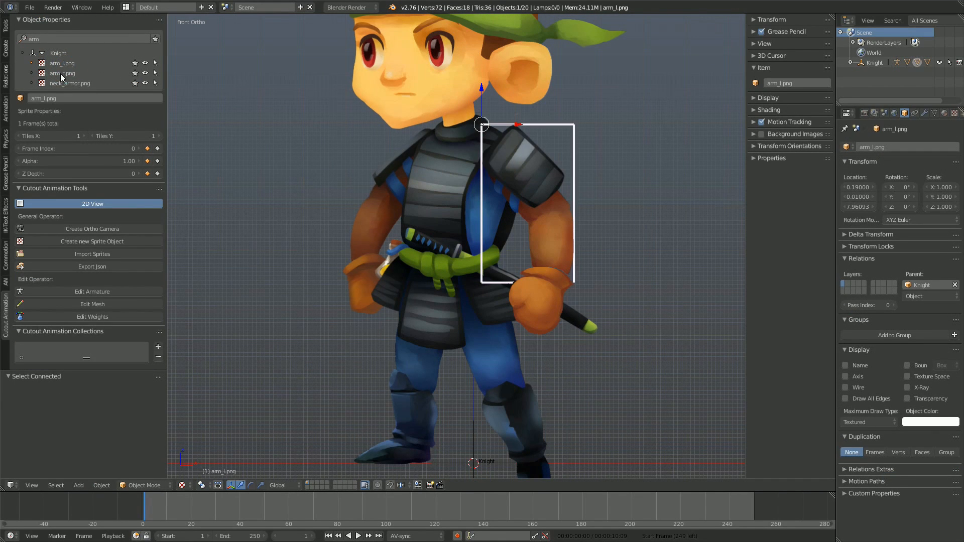
{"action": "mouse_move", "coordinate": [439, 121]}
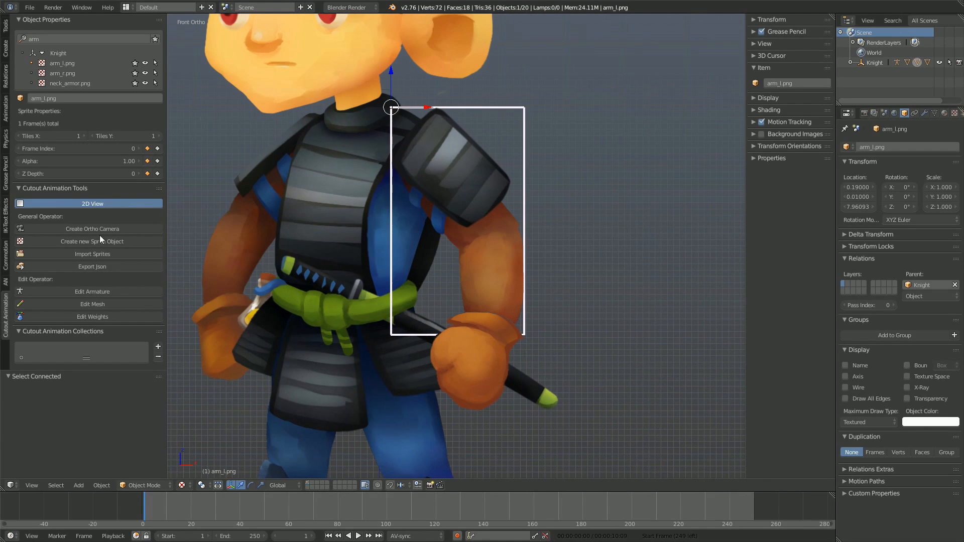
- Start Edit Mesh on arm_l.png to outline and triangle-fill the left arm
{"action": "left_click", "coordinate": [92, 304]}
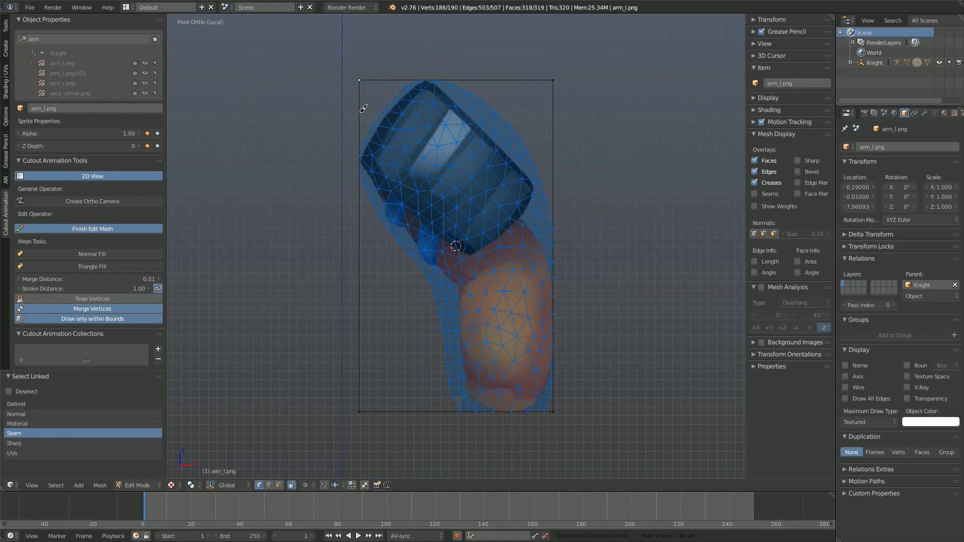
{"action": "mouse_move", "coordinate": [305, 248]}
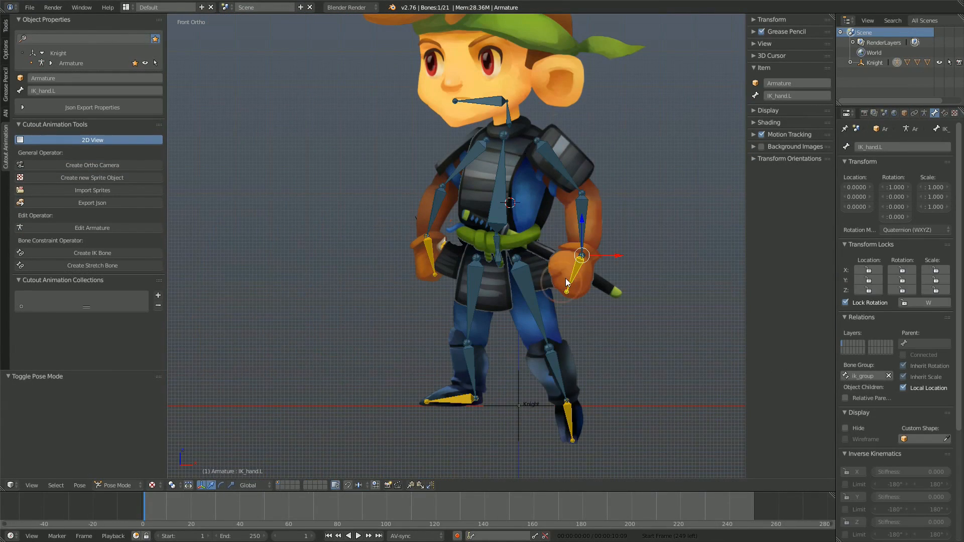
- Drag IK_hand.L twice to pose the arm, then bind arm_l.png via Edit Weights
{"action": "left_click_drag", "start_coordinate": [581, 256], "coordinate": [614, 194]}
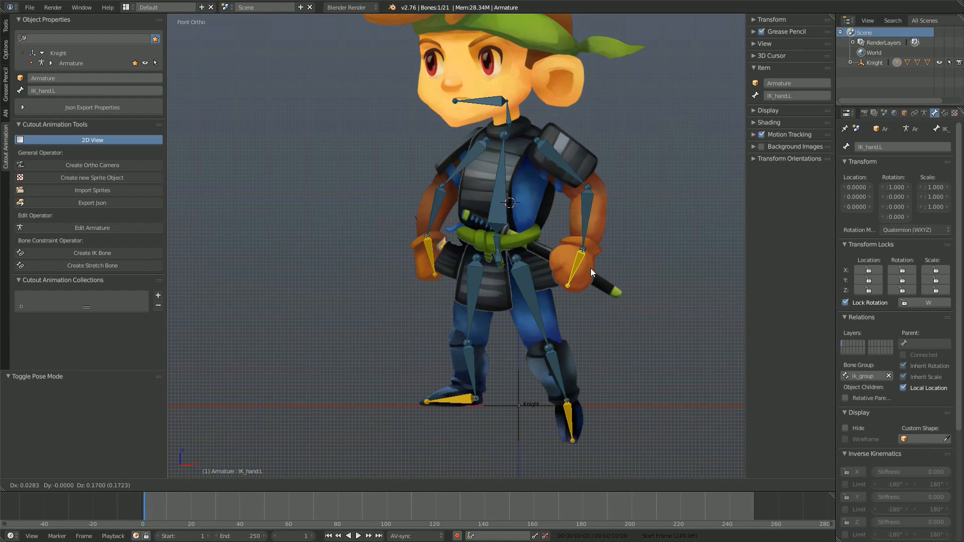
{"action": "left_click_drag", "start_coordinate": [591, 273], "coordinate": [602, 202]}
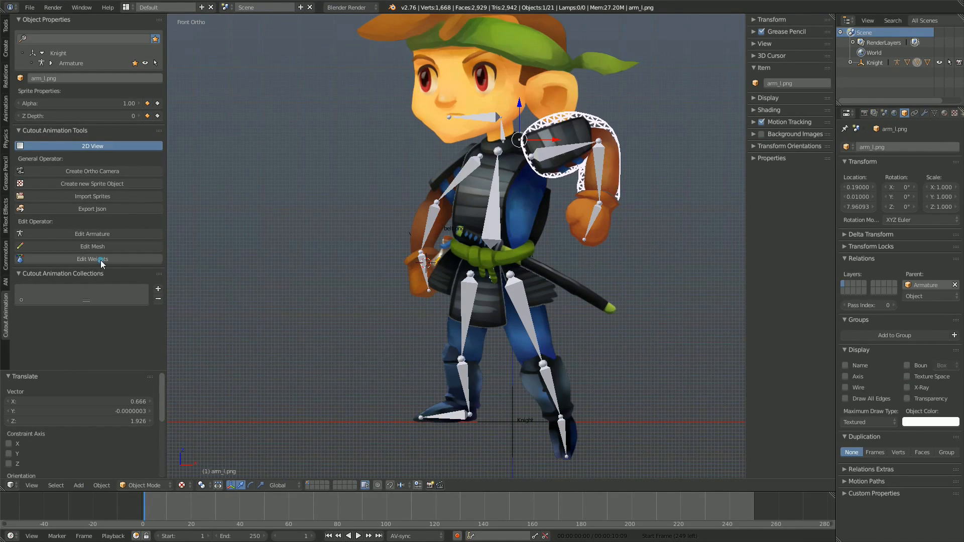
{"action": "left_click", "coordinate": [92, 259]}
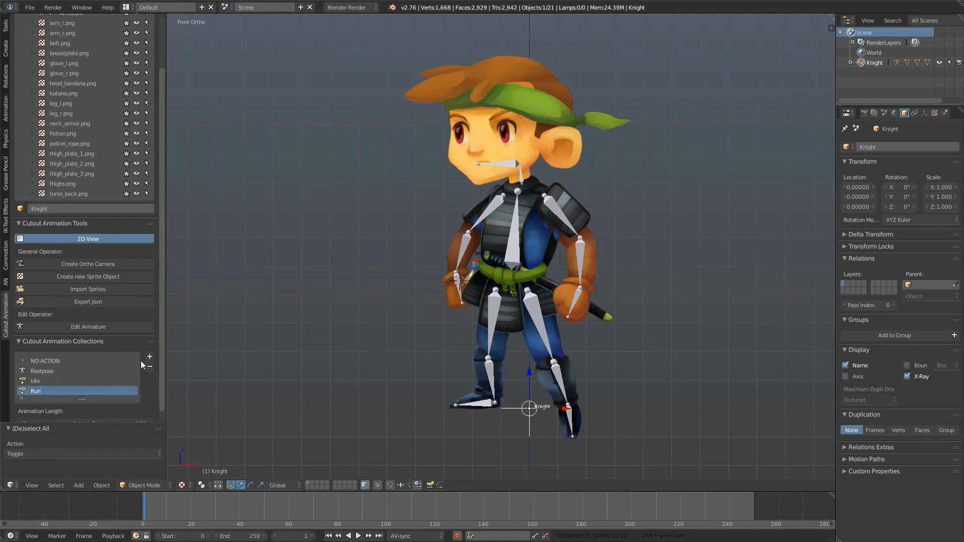
{"action": "mouse_move", "coordinate": [91, 314]}
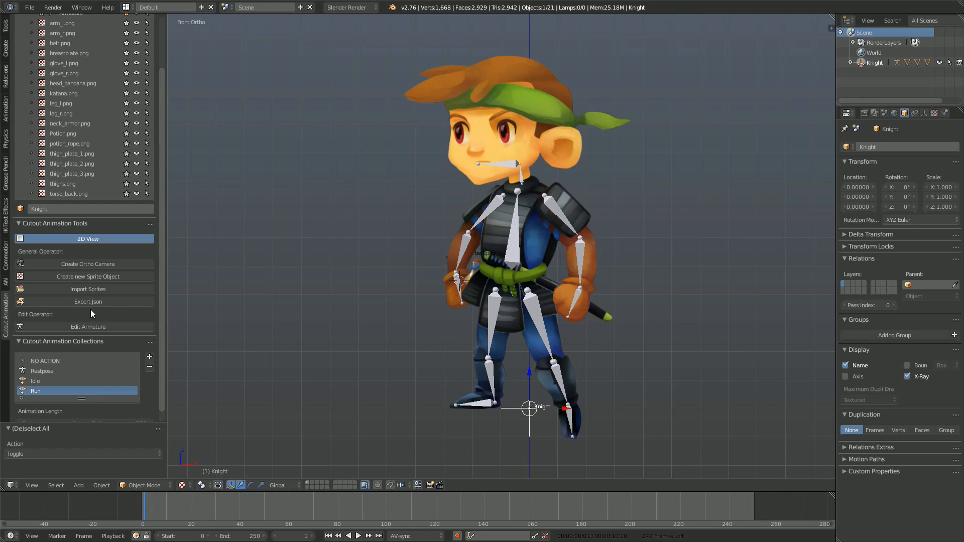
- Export the knight to JSON as test_export in the test folder
{"action": "left_click", "coordinate": [88, 302]}
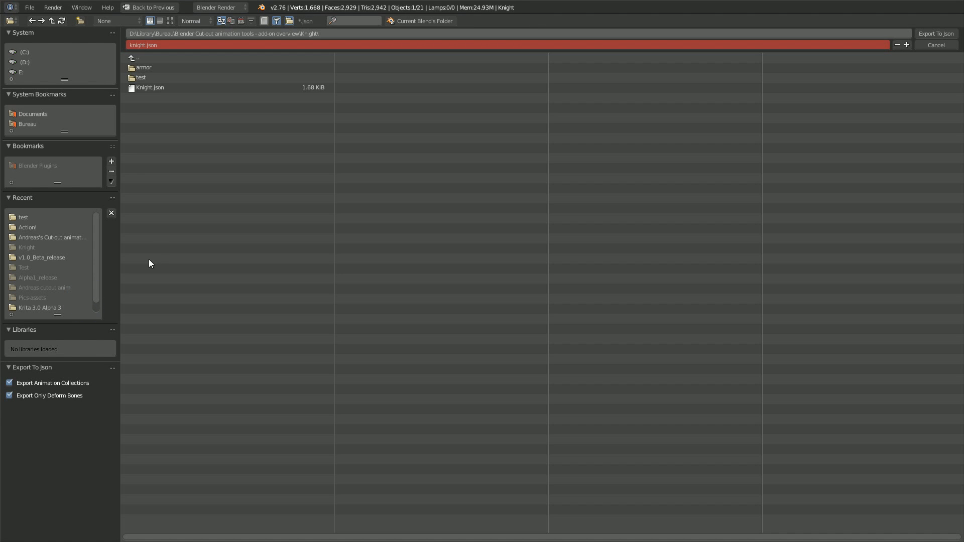
{"action": "double_click", "coordinate": [142, 77]}
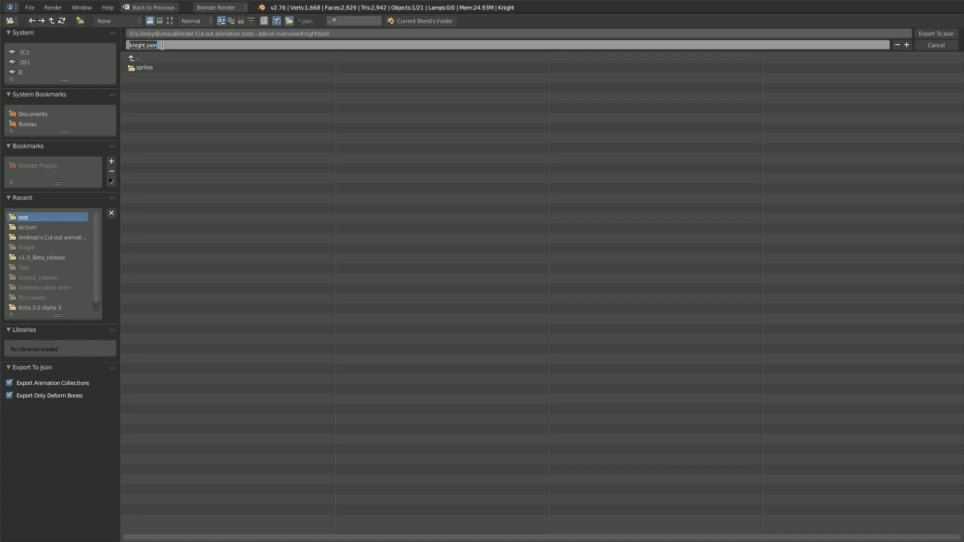
{"action": "type", "text": "test_export"}
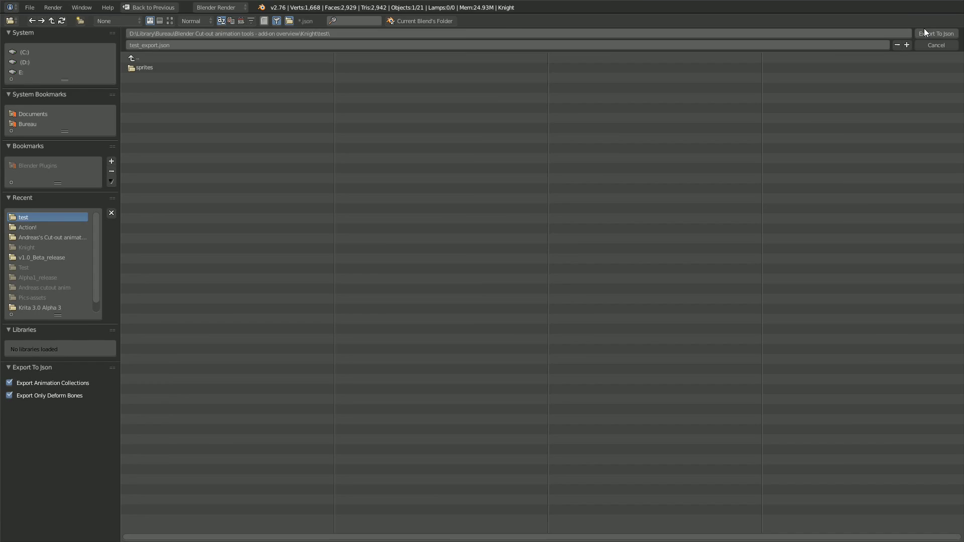
{"action": "left_click", "coordinate": [938, 33]}
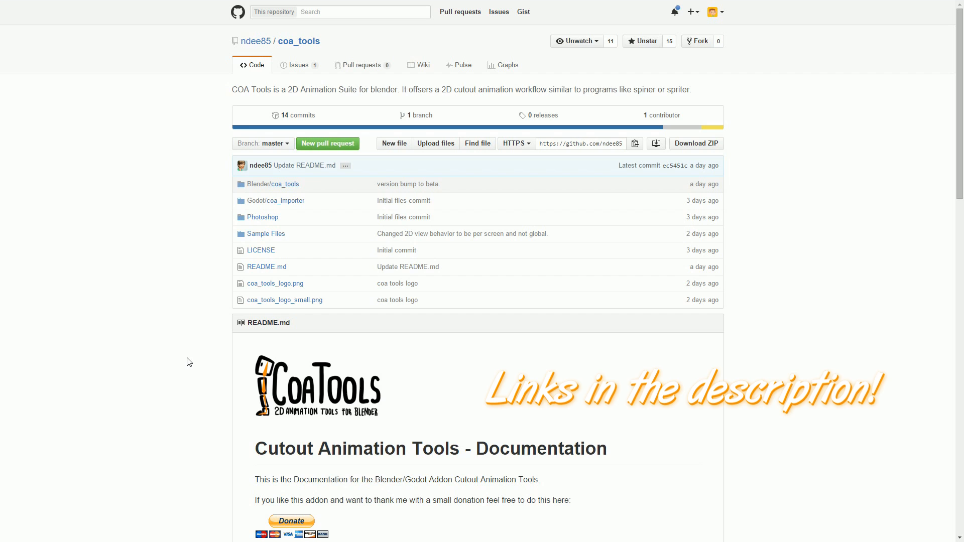
- Scroll the coa_tools GitHub page down to the README documentation
{"action": "scroll", "scroll_direction": "down", "scroll_amount": 3}
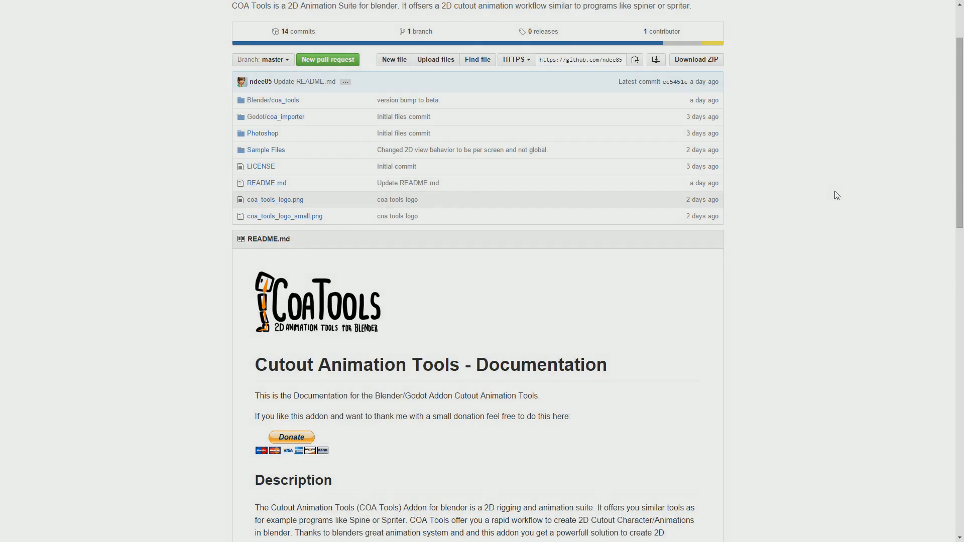